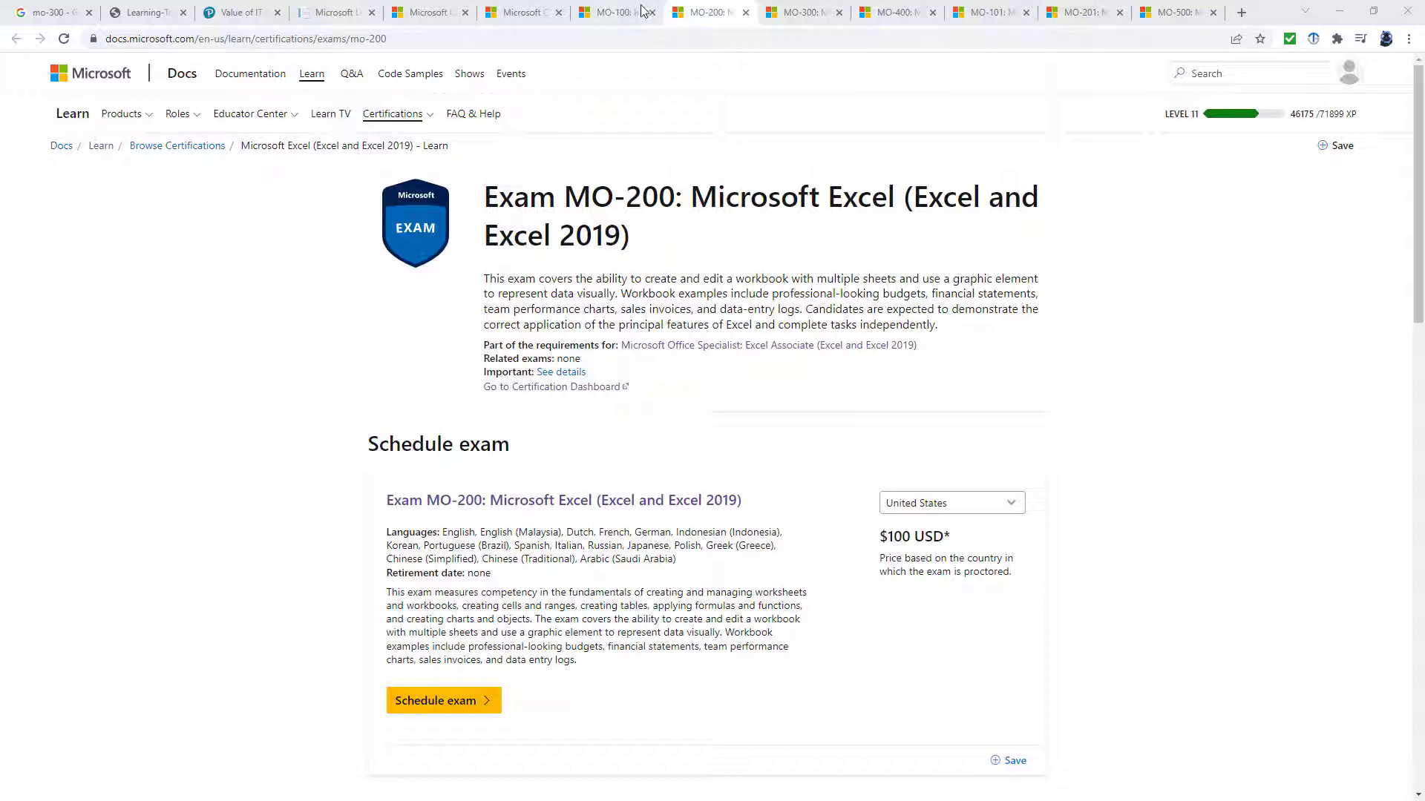
View the MO-100, MO-400 and MO-500 Access Expert exam pages, each priced $100 USD.
{"action": "left_click", "coordinate": [615, 12]}
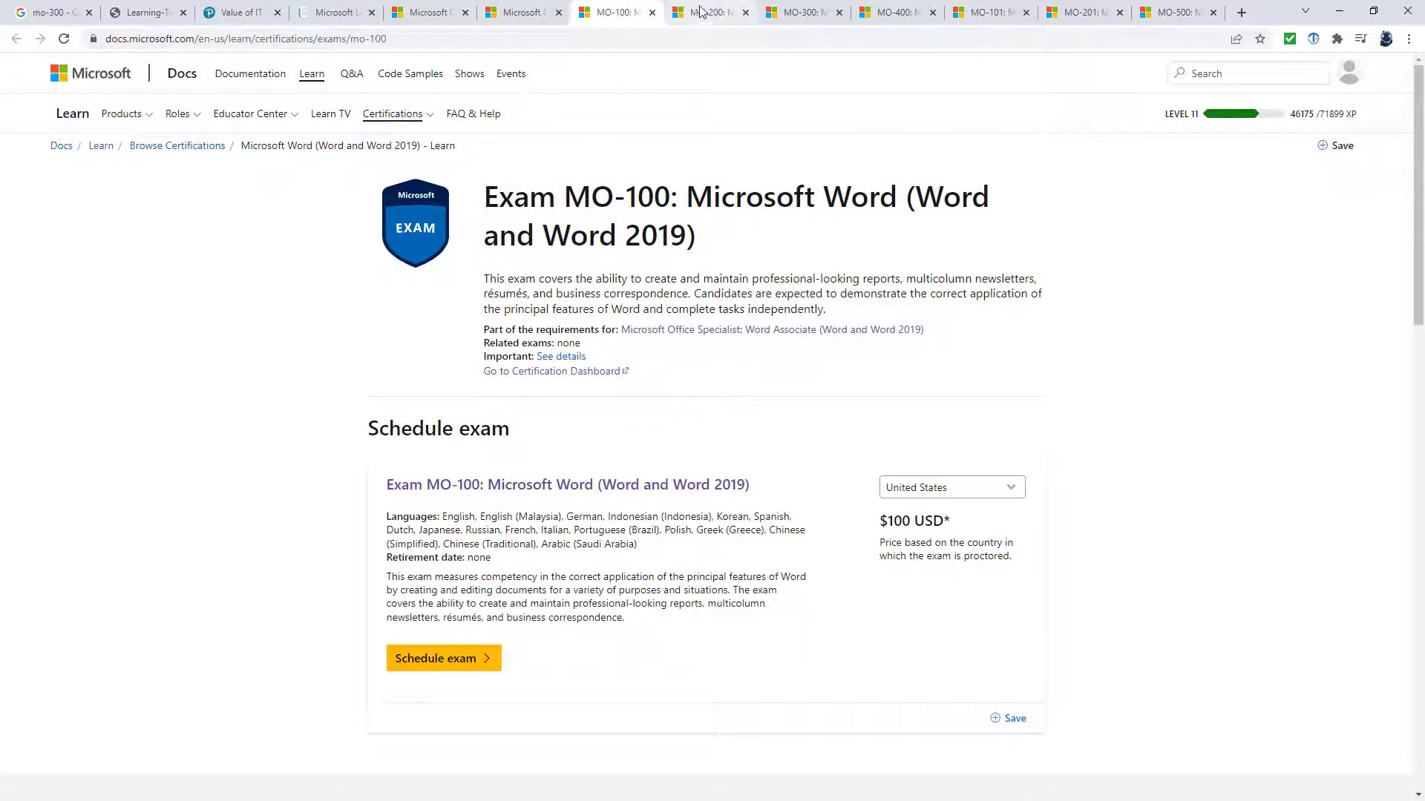
{"action": "left_click", "coordinate": [800, 12]}
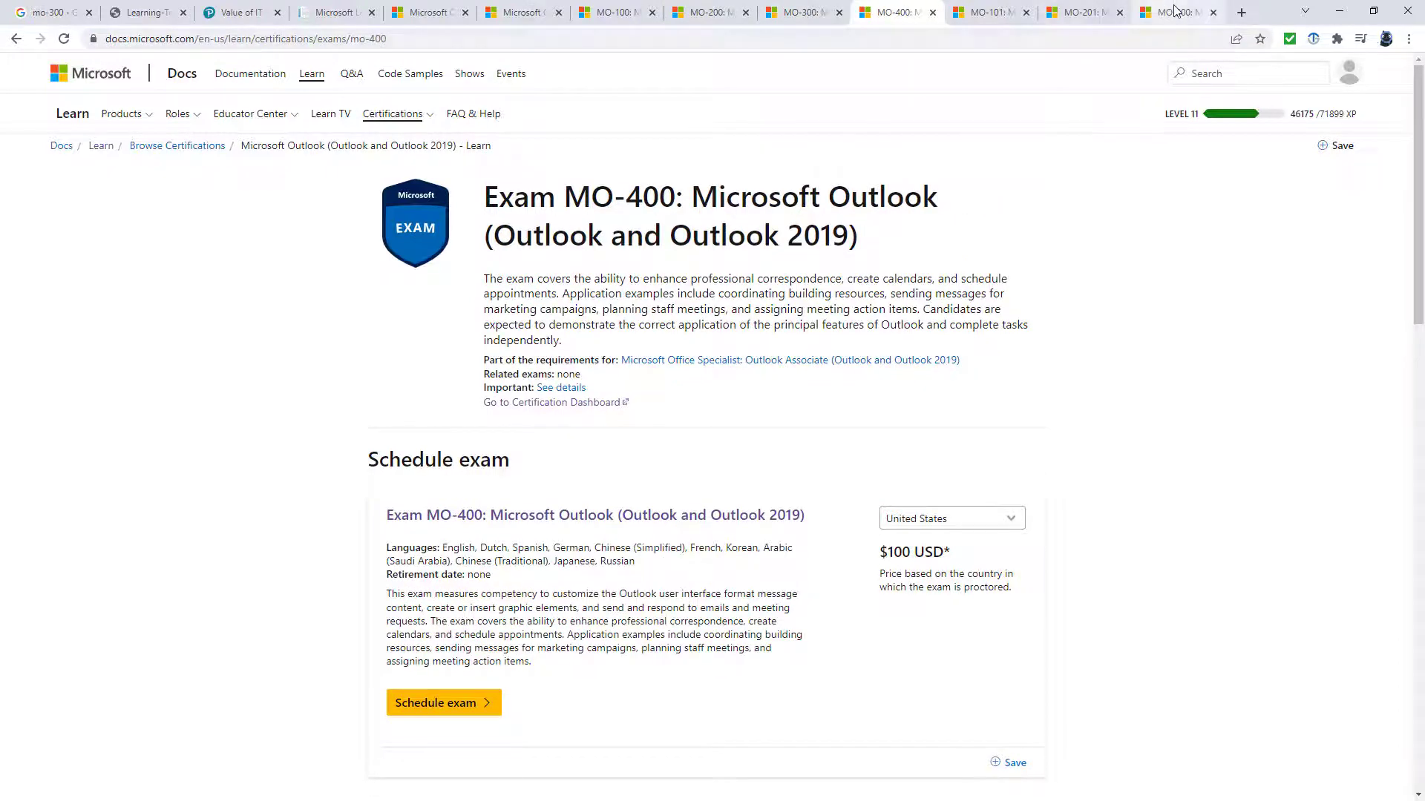
{"action": "left_click", "coordinate": [1172, 12]}
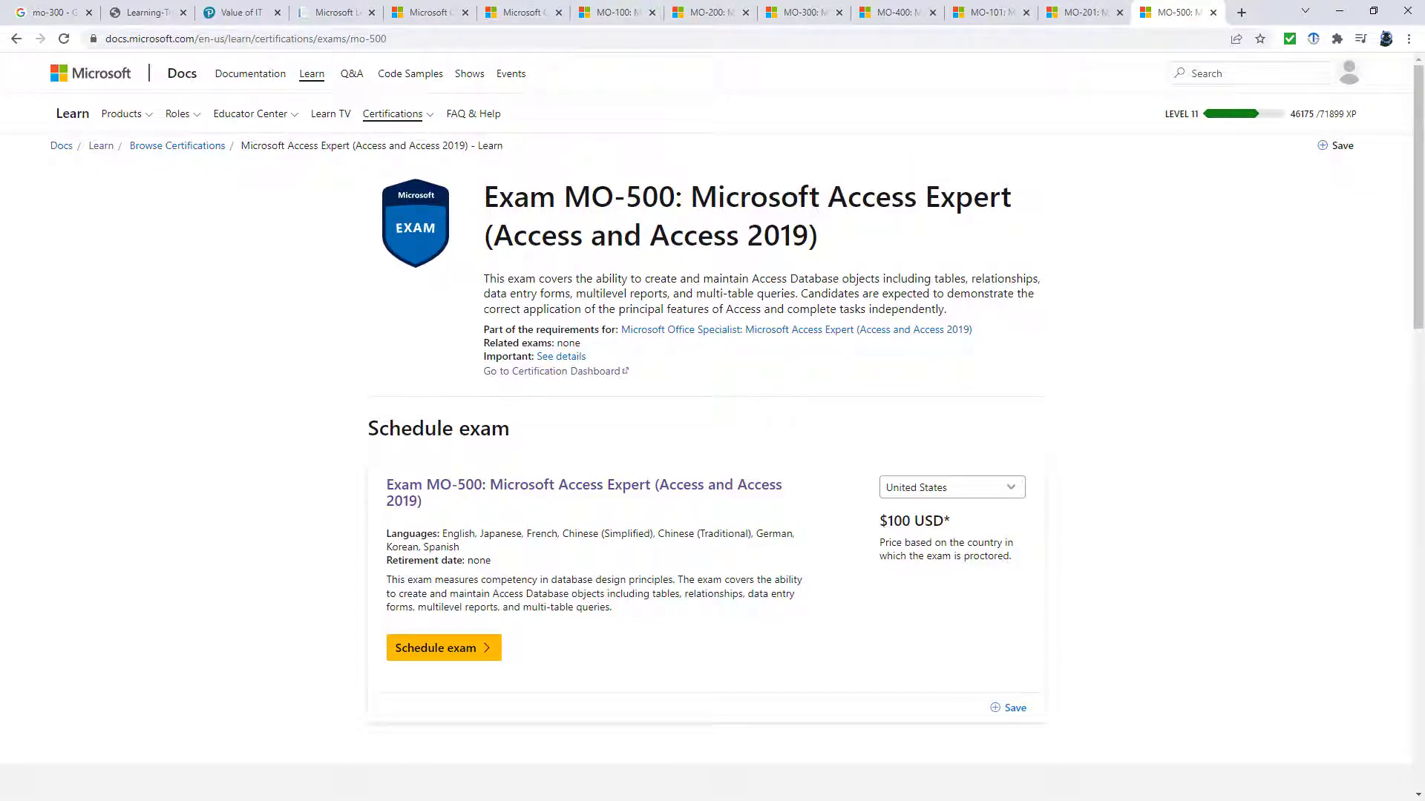
Show Pearson VUE's survey: 91% of candidates more confident, 71% of employers encourage credentialing.
{"action": "left_click", "coordinate": [239, 12]}
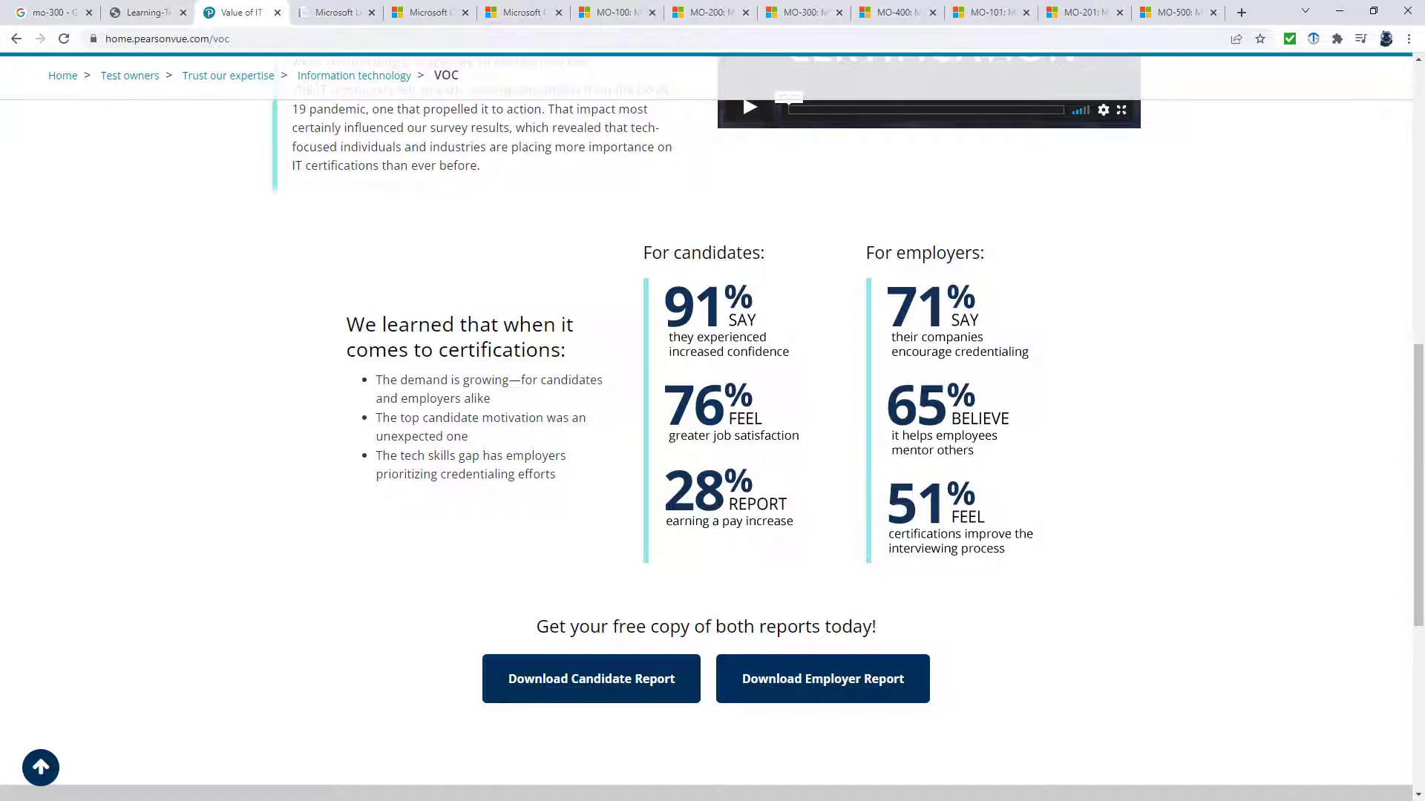
{"action": "mouse_move", "coordinate": [674, 704]}
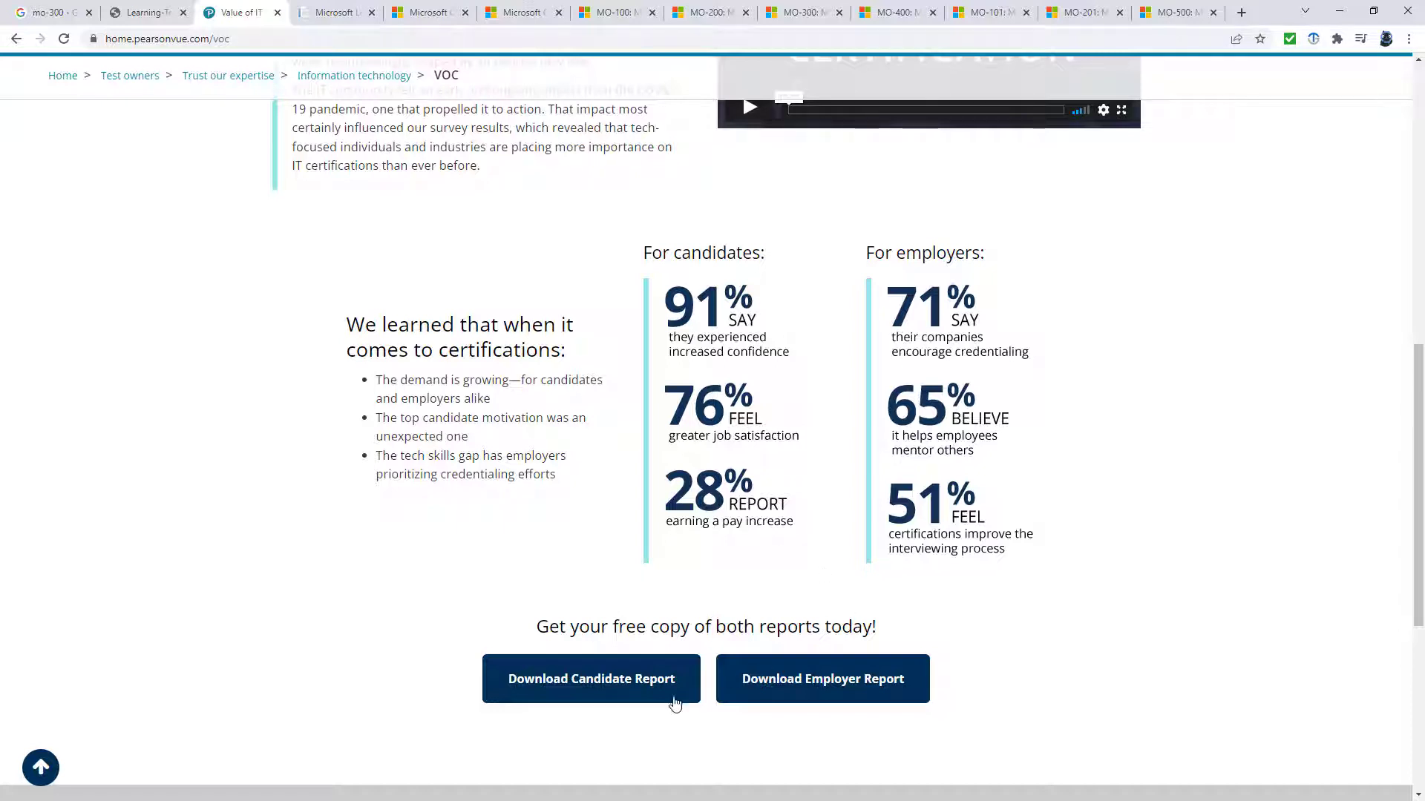
{"action": "mouse_move", "coordinate": [635, 689]}
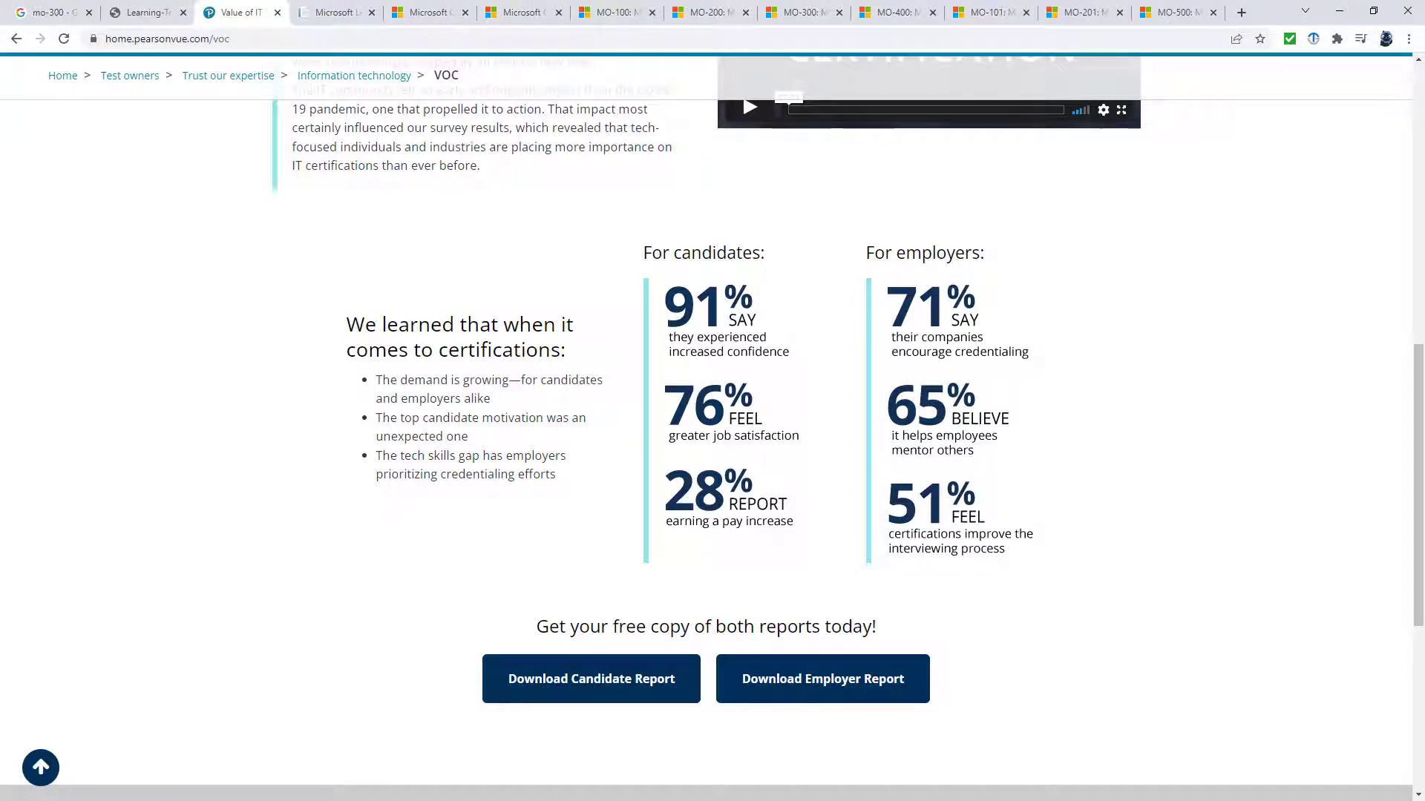
{"action": "mouse_move", "coordinate": [691, 332]}
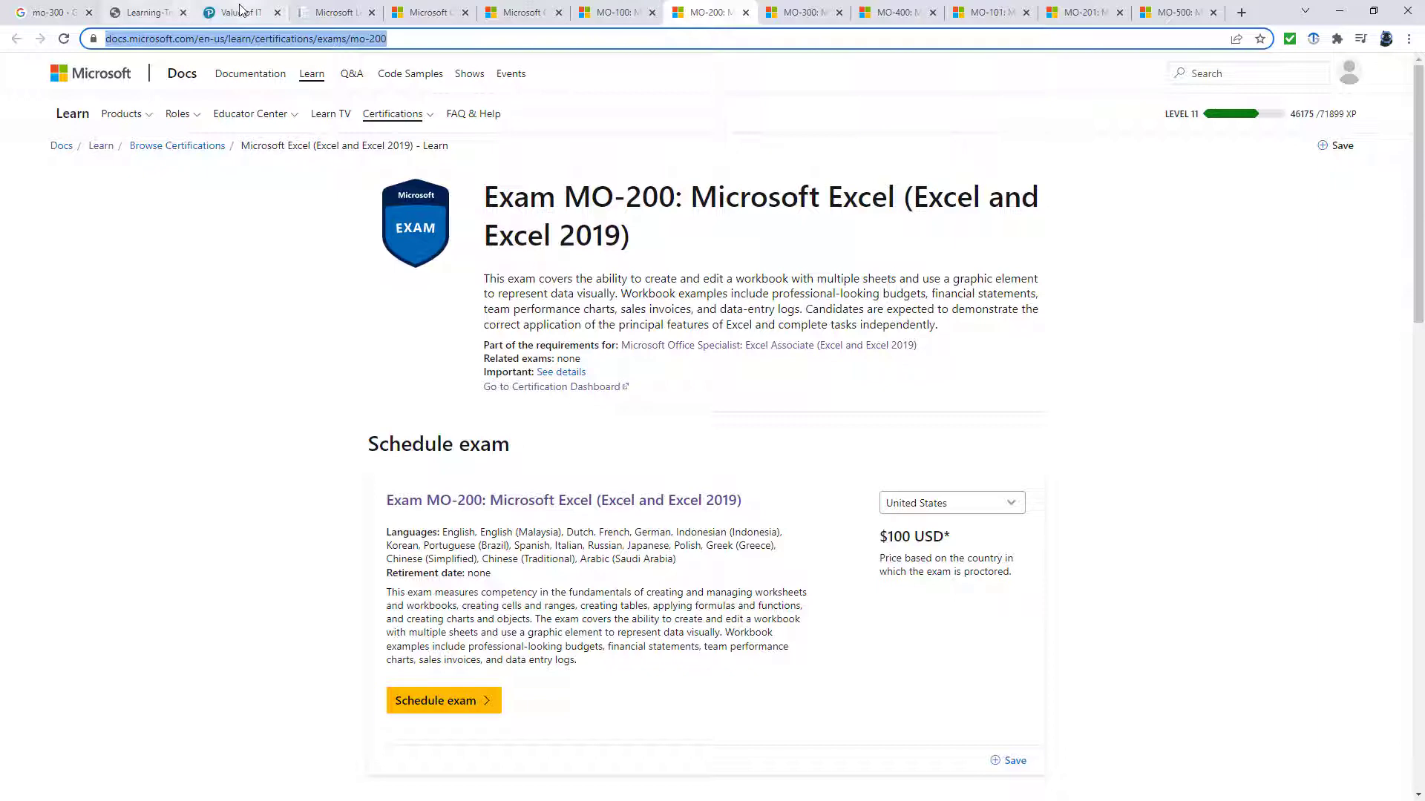
Bring back the Pearson VUE 'Value of IT' certification survey statistics.
{"action": "left_click", "coordinate": [239, 12]}
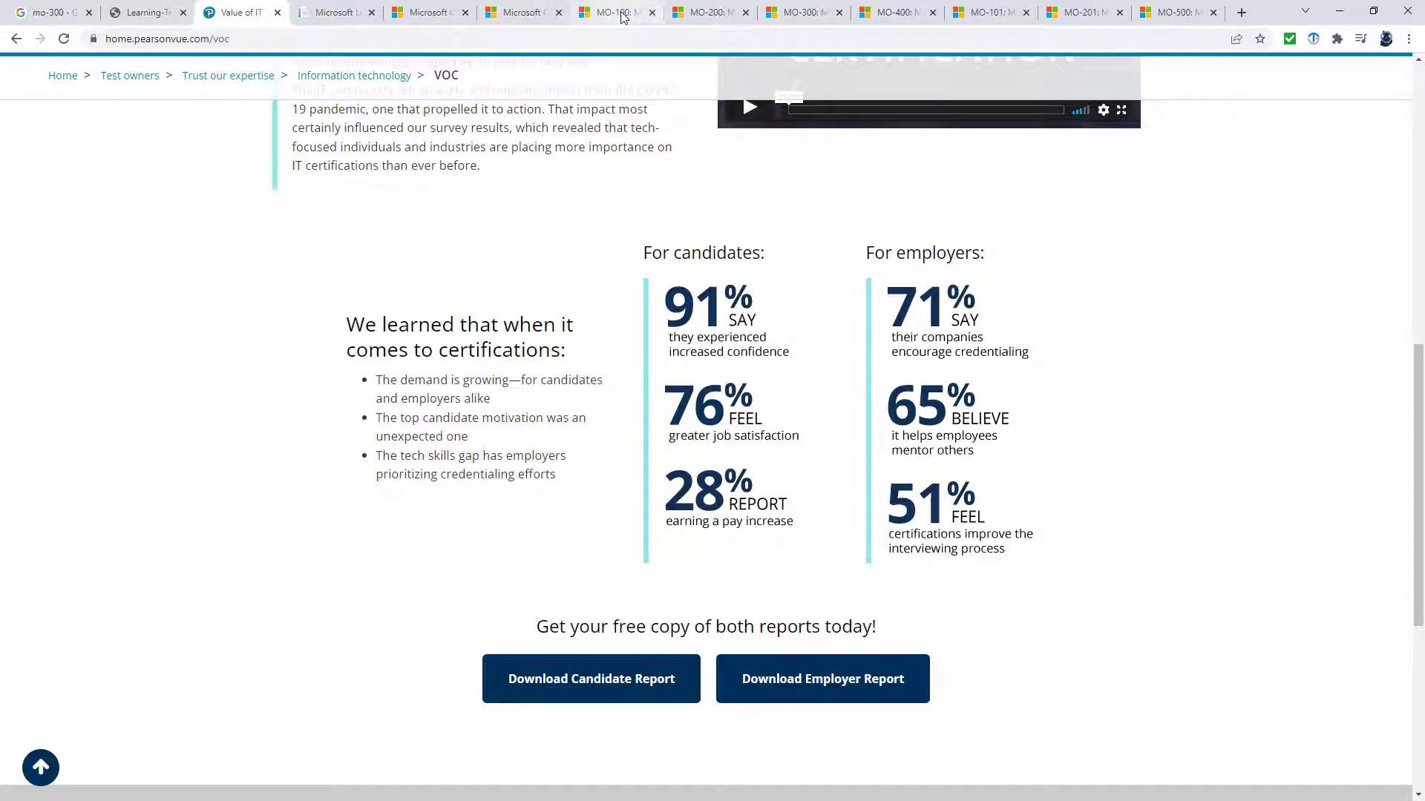
Step through the MO-100 to MO-400 exam pages and open Outlook Associate certification in a new tab.
{"action": "left_click", "coordinate": [614, 12]}
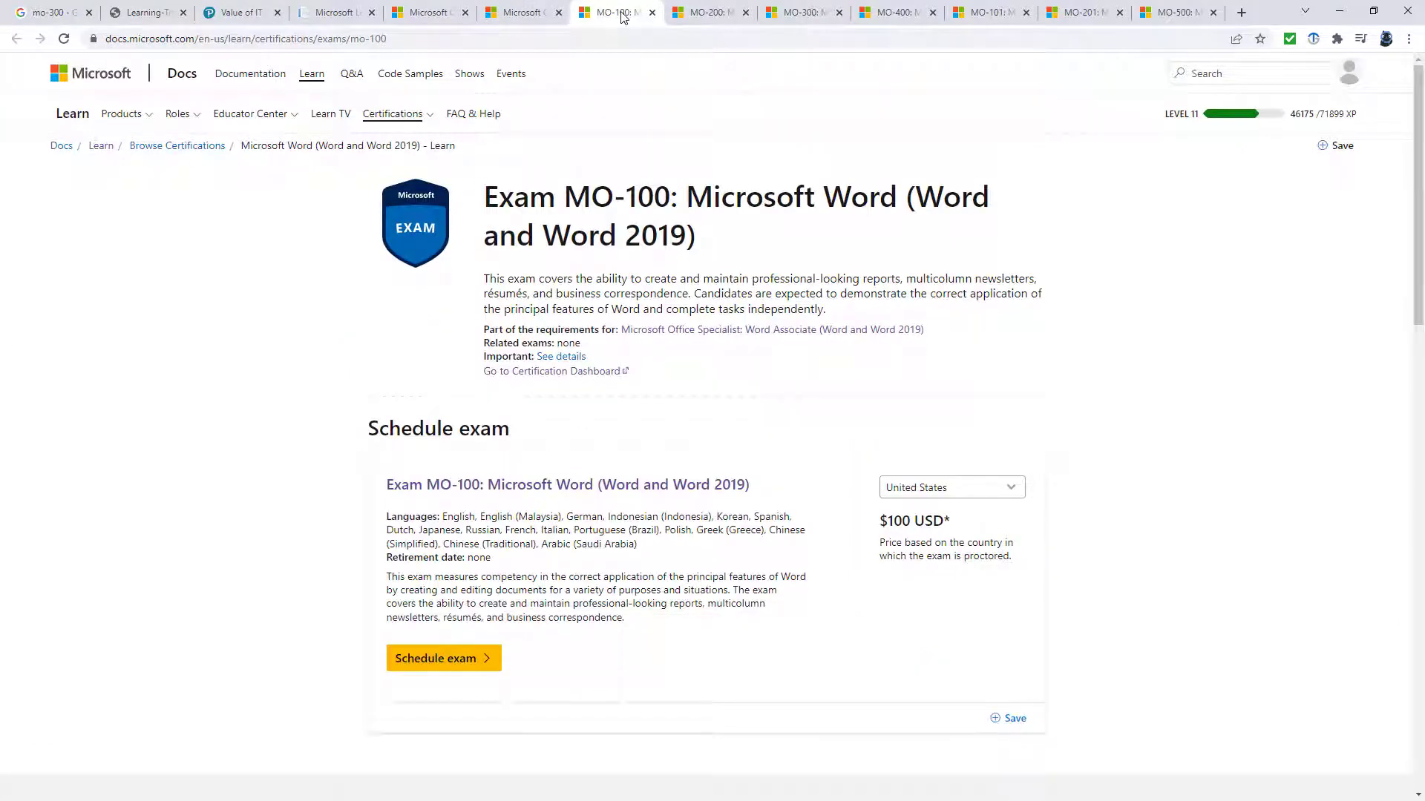
{"action": "left_click", "coordinate": [705, 12]}
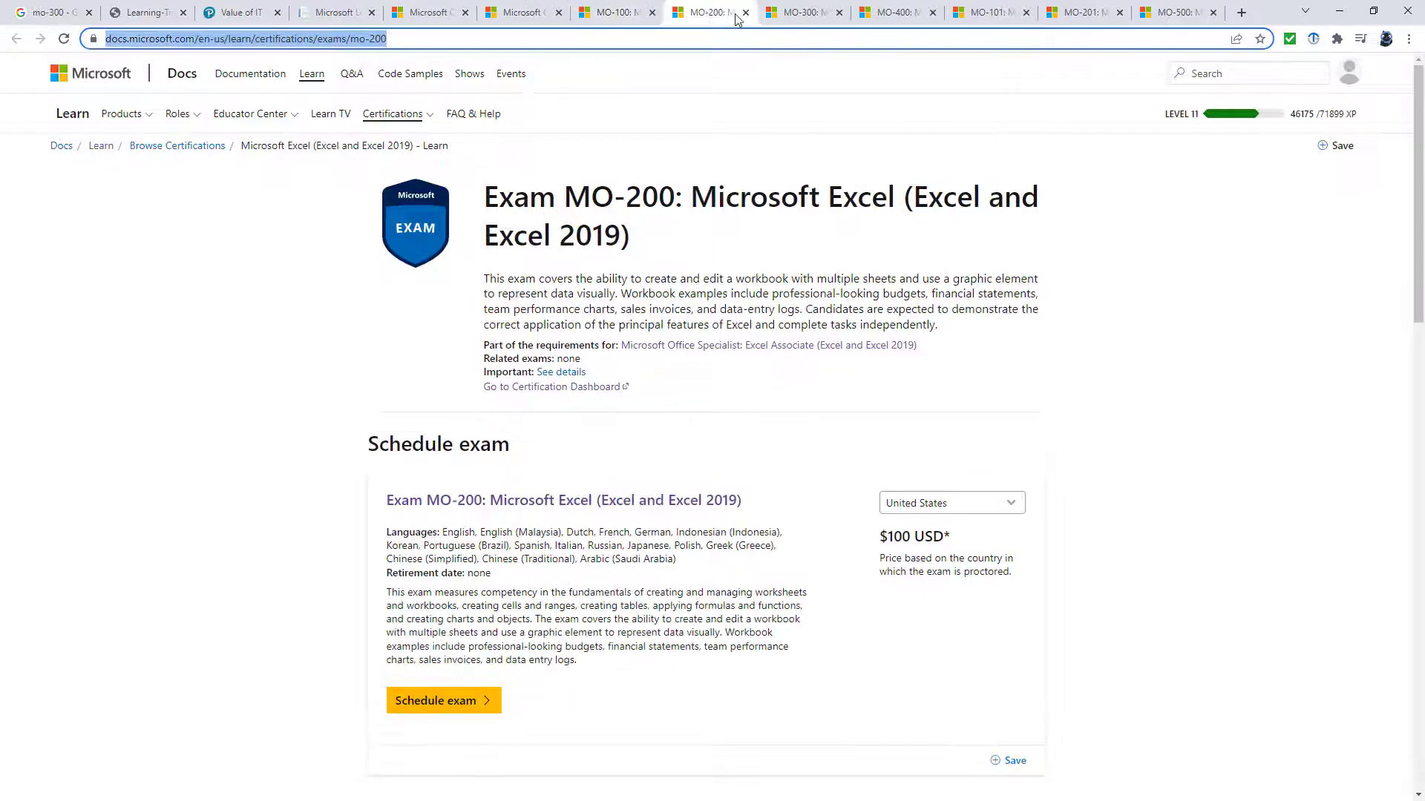
{"action": "left_click", "coordinate": [803, 12]}
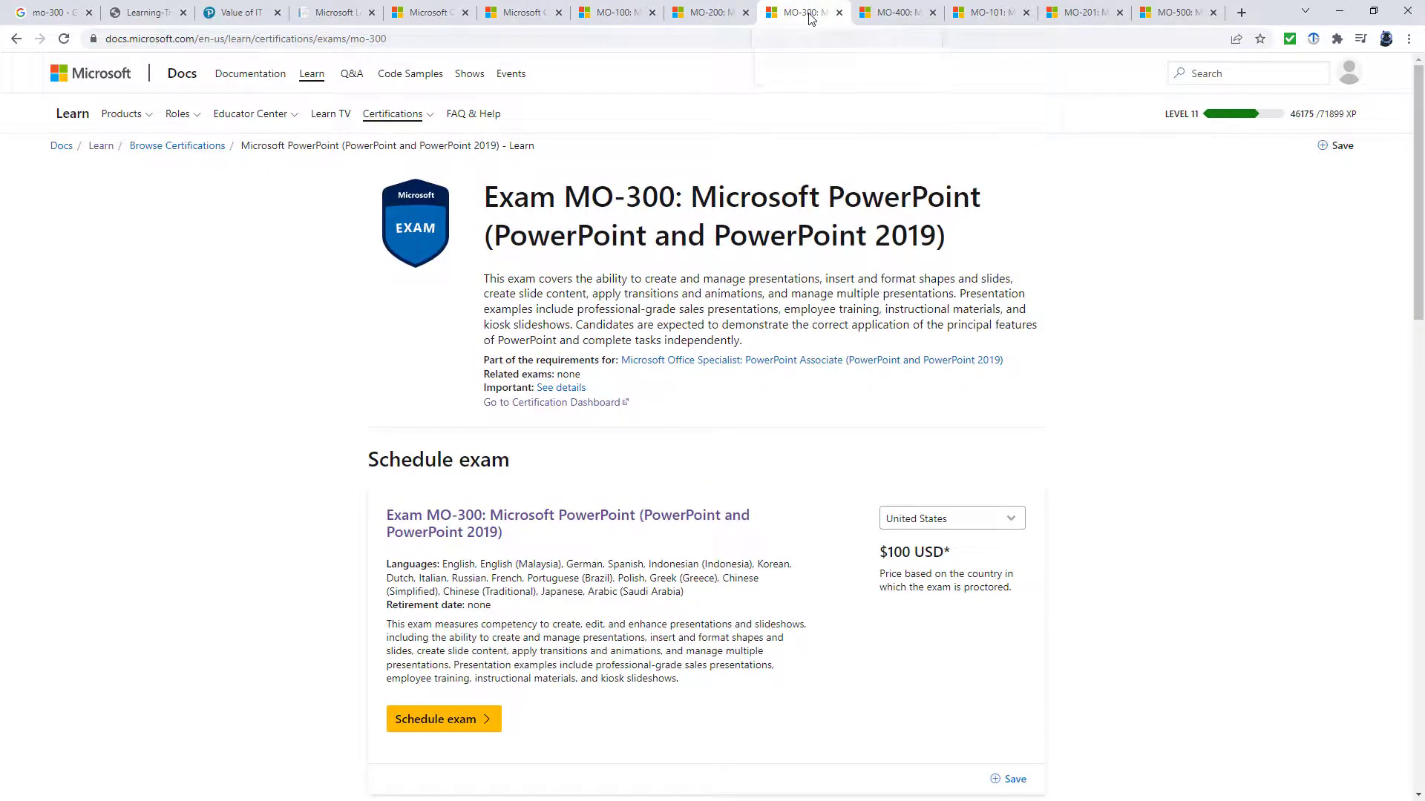
{"action": "left_click", "coordinate": [895, 12]}
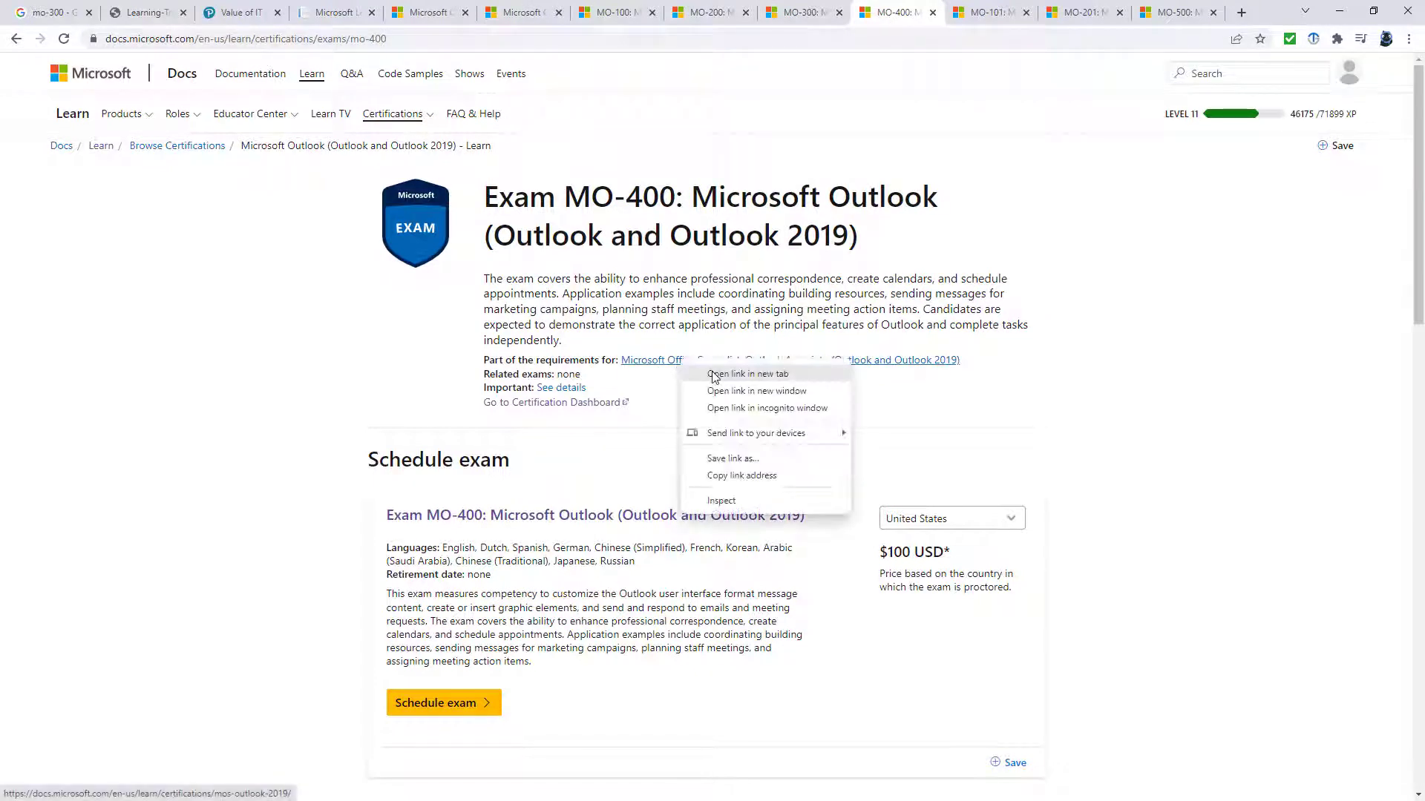
{"action": "left_click", "coordinate": [747, 373]}
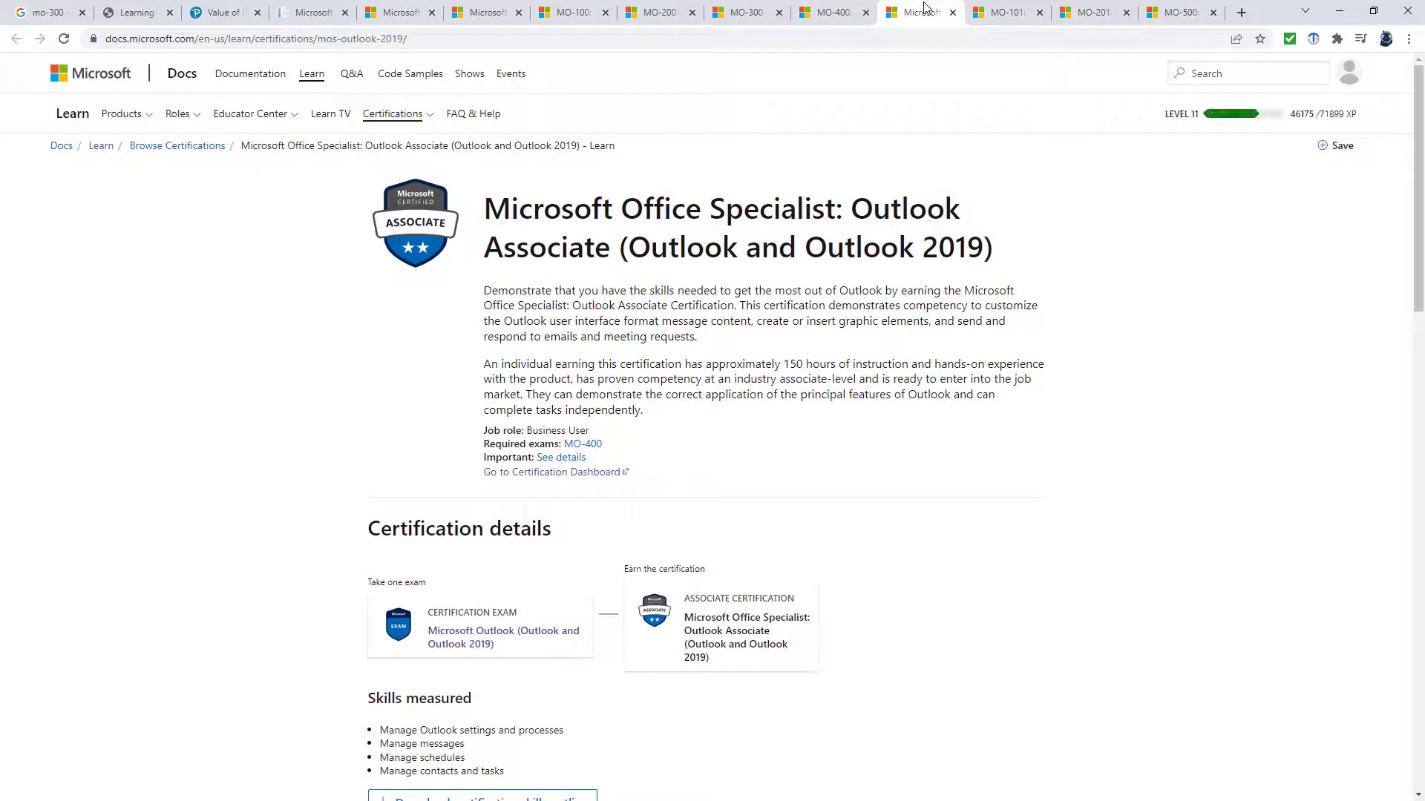
{"action": "mouse_move", "coordinate": [700, 186]}
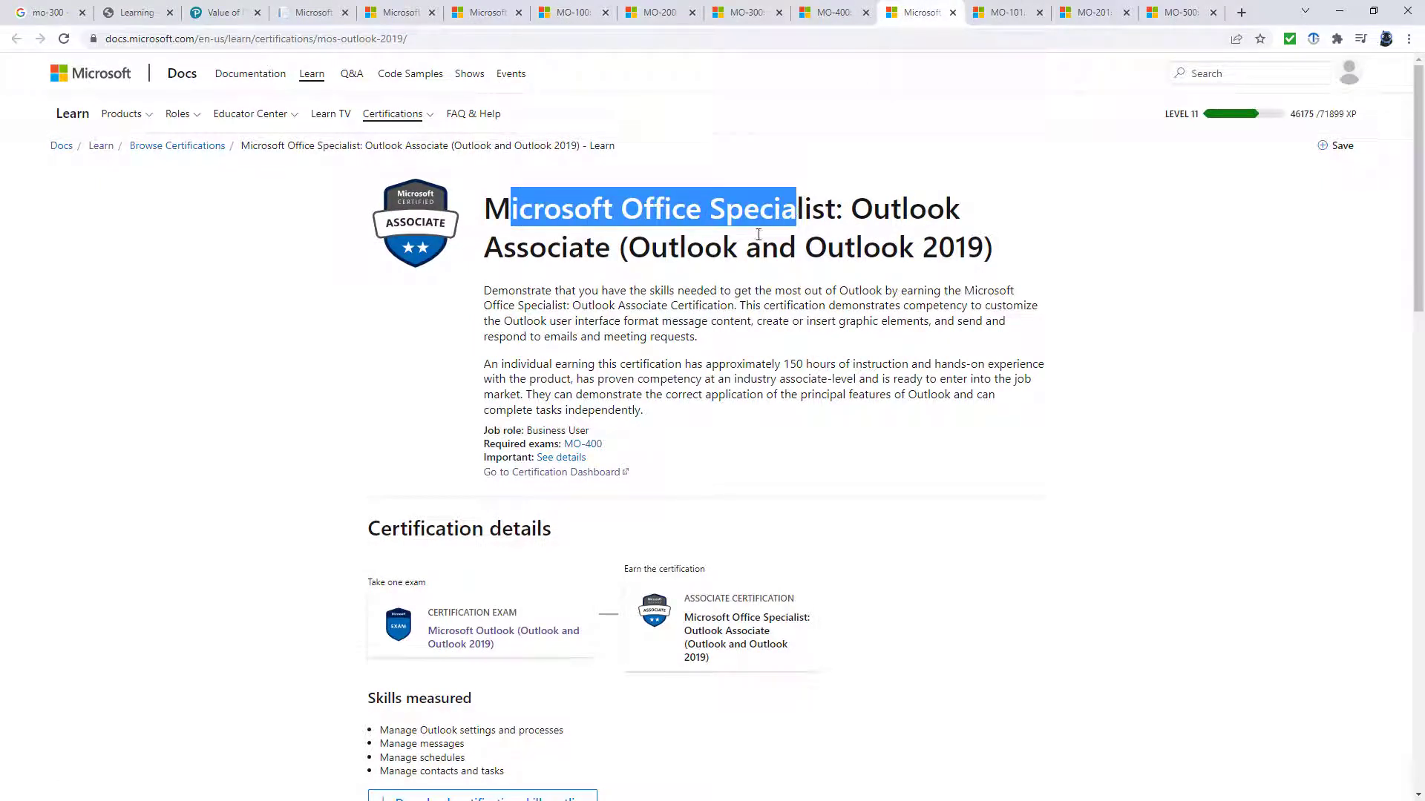
{"action": "left_click", "coordinate": [765, 222]}
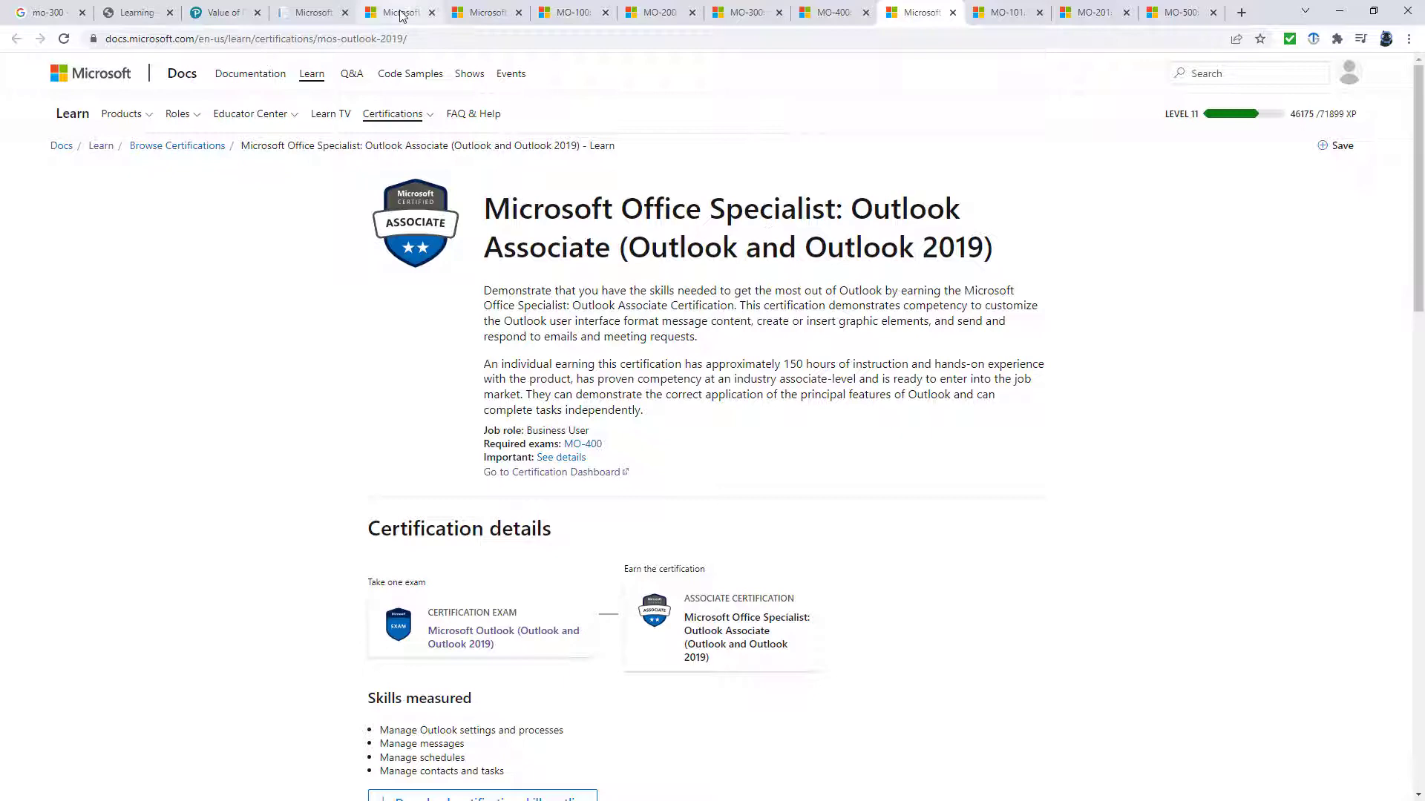
Review the Office Specialist: Associate page, then the MO-101, MO-201 and MO-500 expert exams.
{"action": "left_click", "coordinate": [398, 12]}
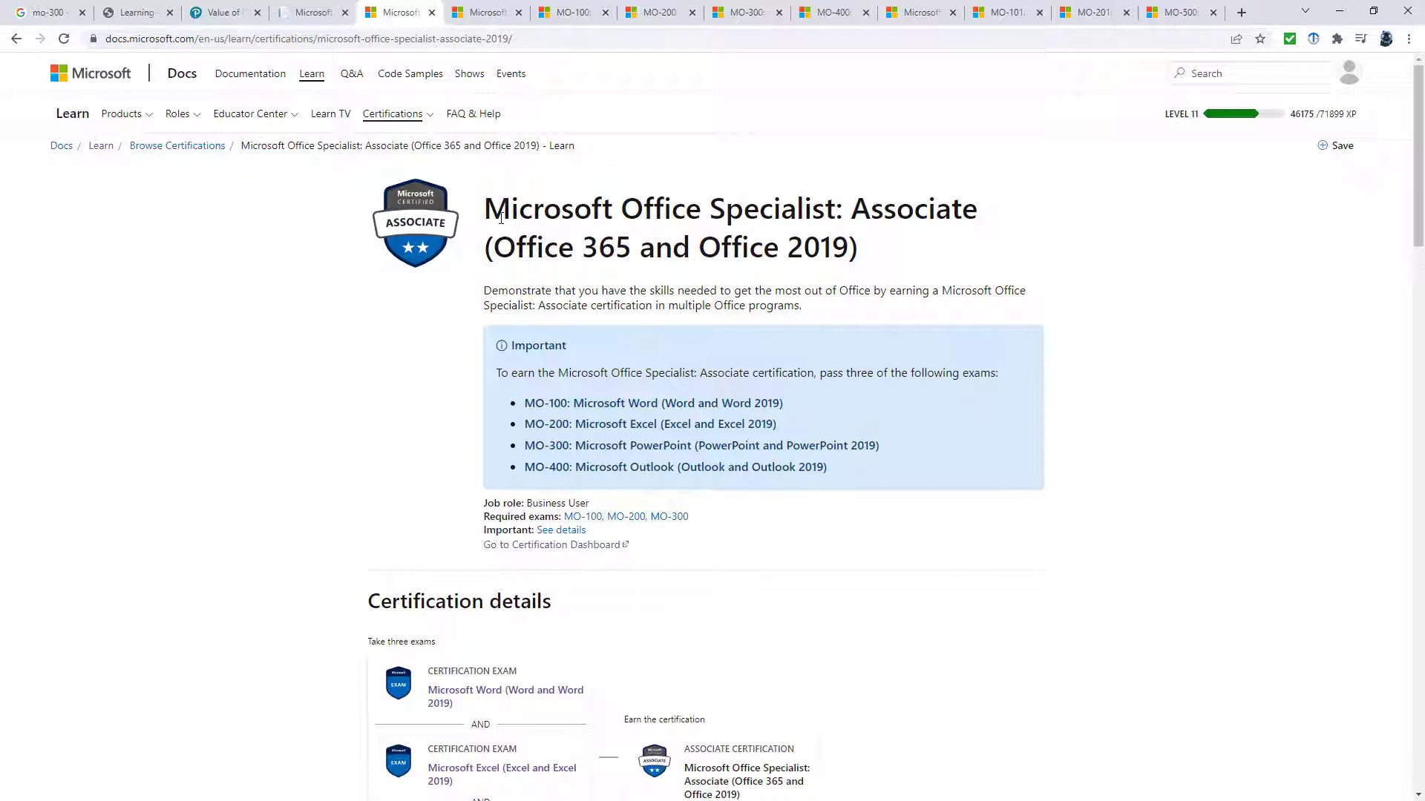
{"action": "double_click", "coordinate": [774, 208]}
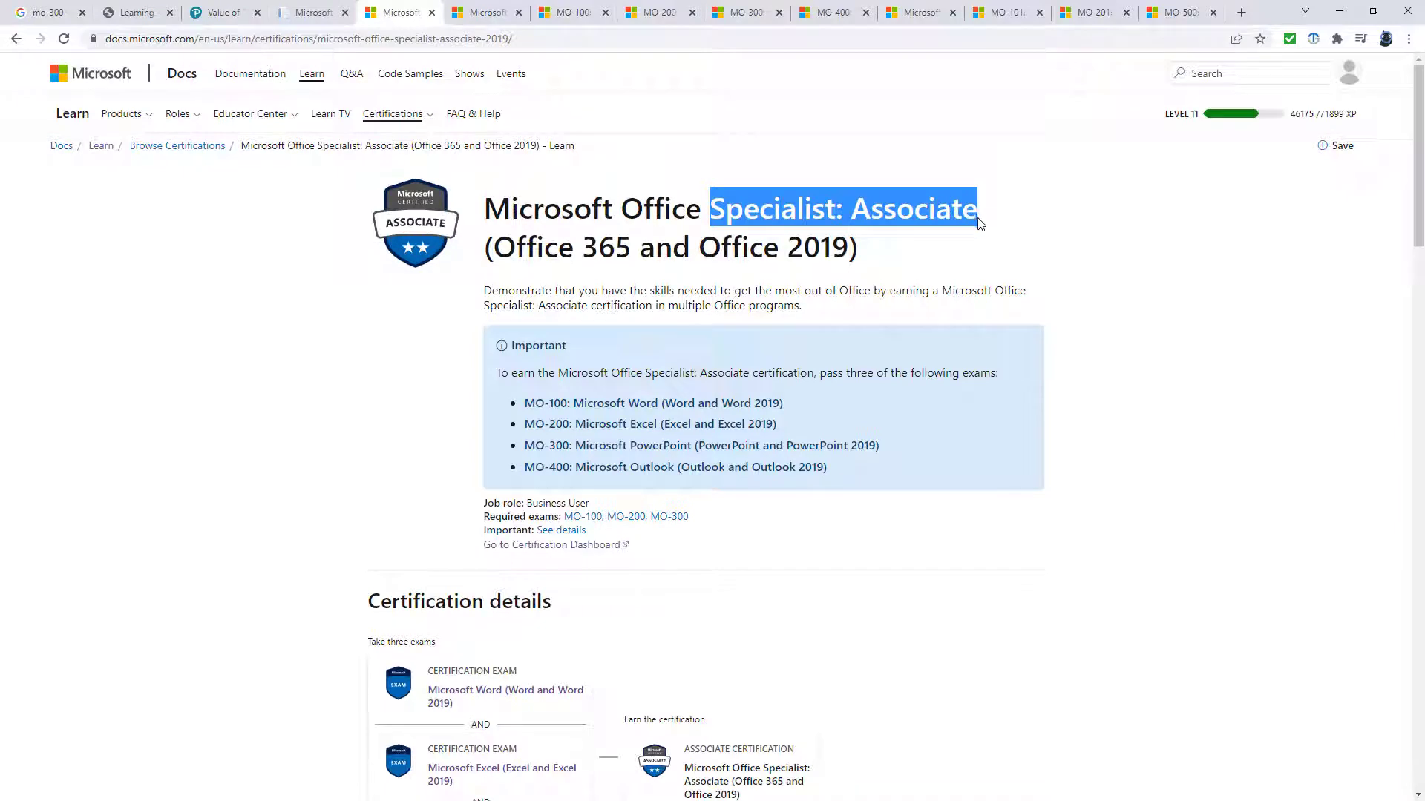
{"action": "left_click", "coordinate": [1000, 12]}
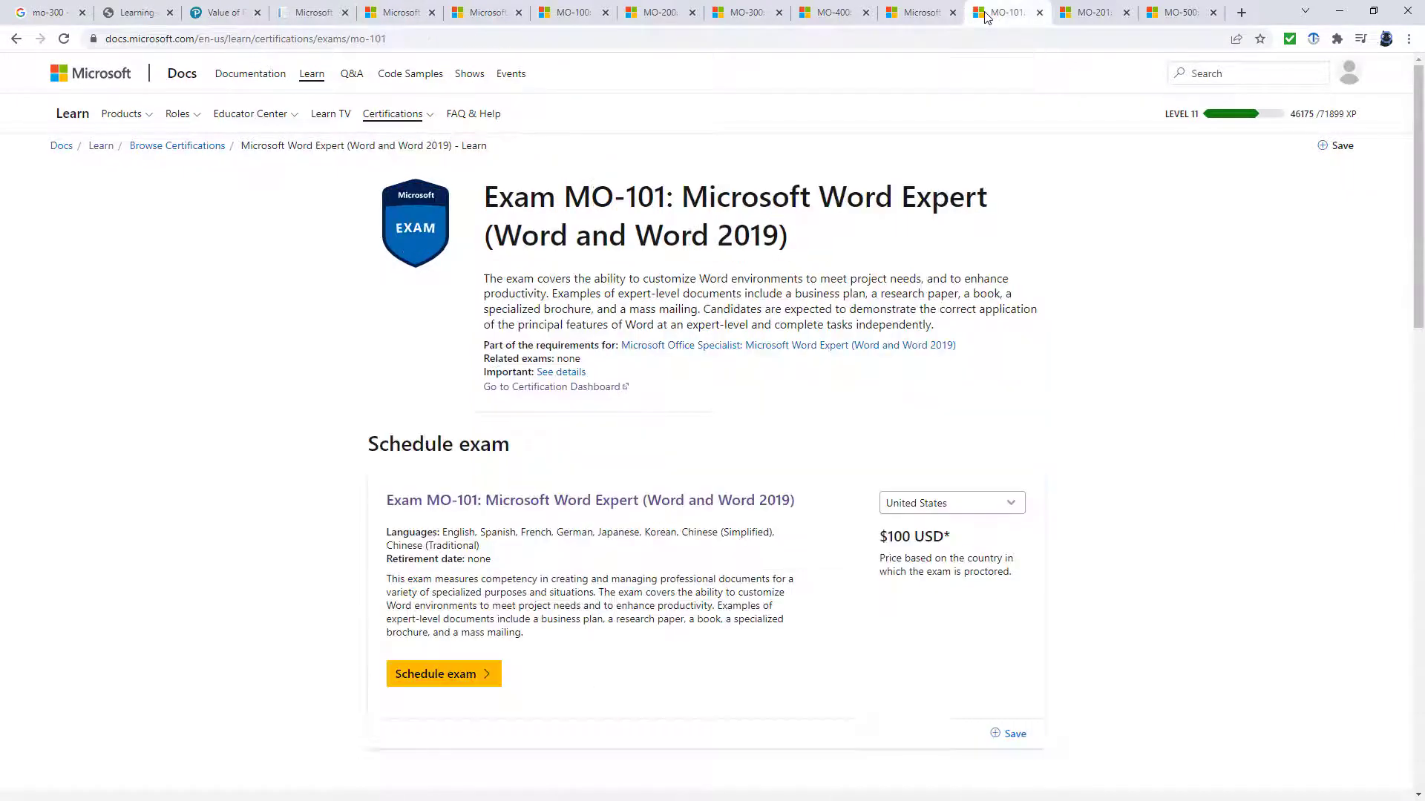
{"action": "left_click", "coordinate": [1089, 12]}
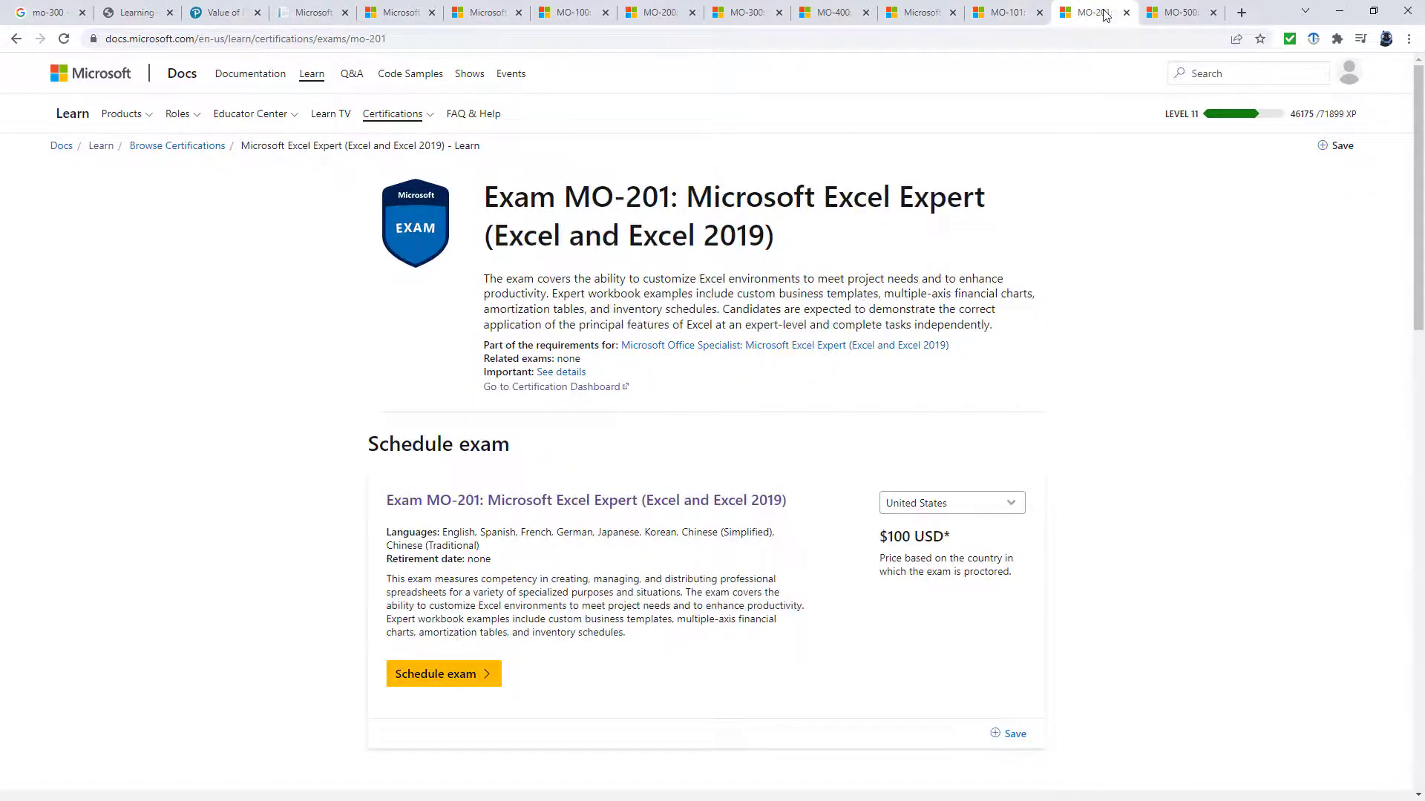
{"action": "left_click", "coordinate": [1181, 12]}
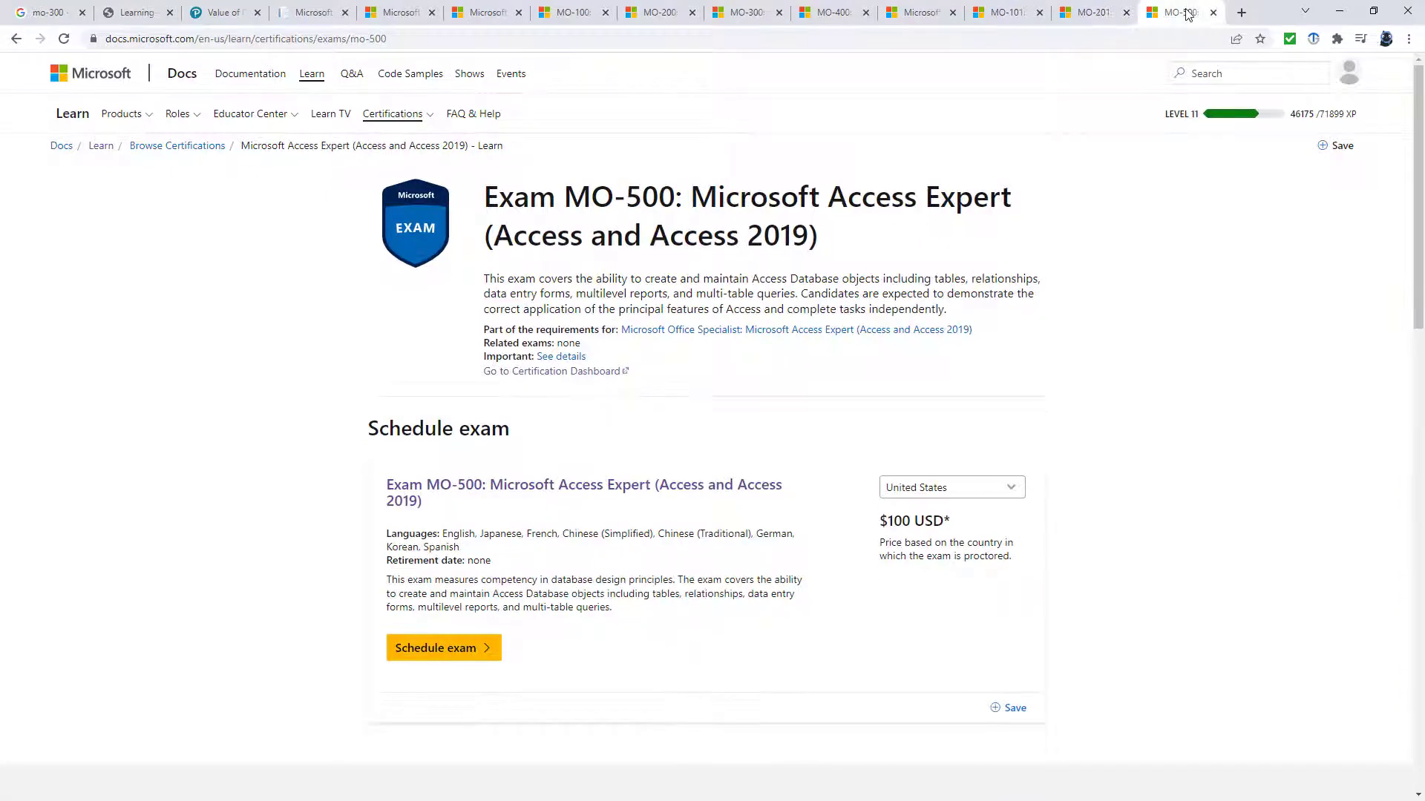
Read the Office Specialist: Expert requirements: three Associate exams plus two of MO-101, MO-201, MO-500.
{"action": "left_click", "coordinate": [396, 12]}
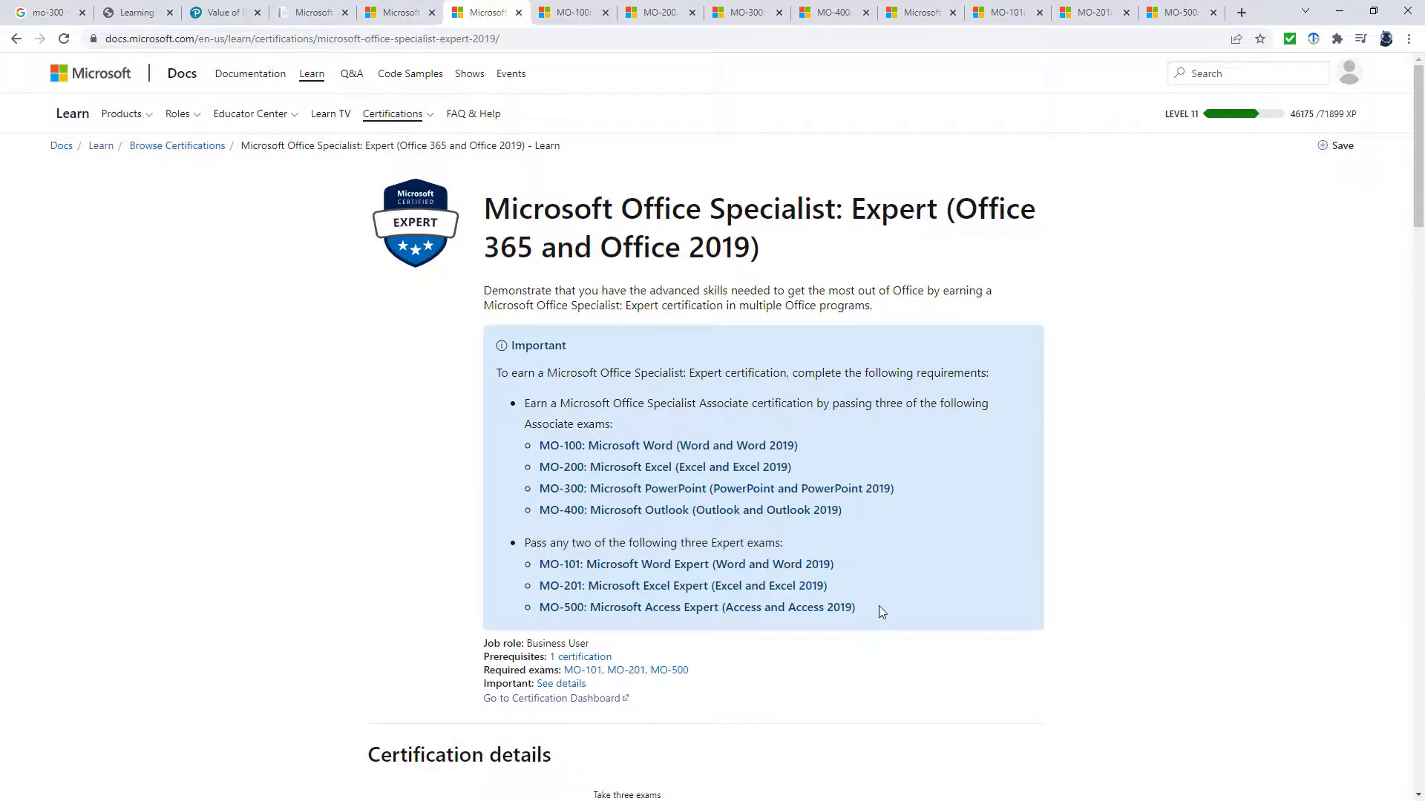
{"action": "mouse_move", "coordinate": [890, 572]}
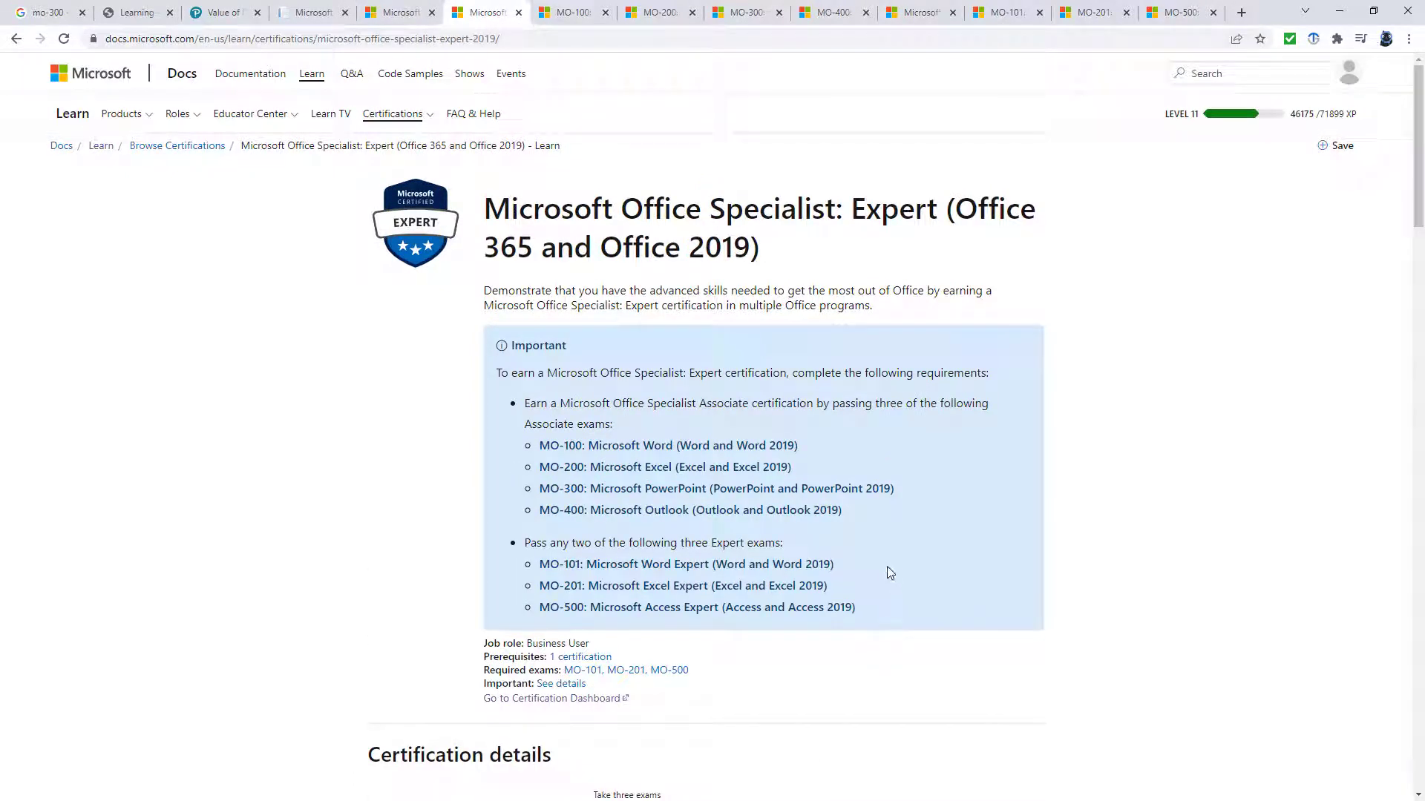
{"action": "mouse_move", "coordinate": [327, 303]}
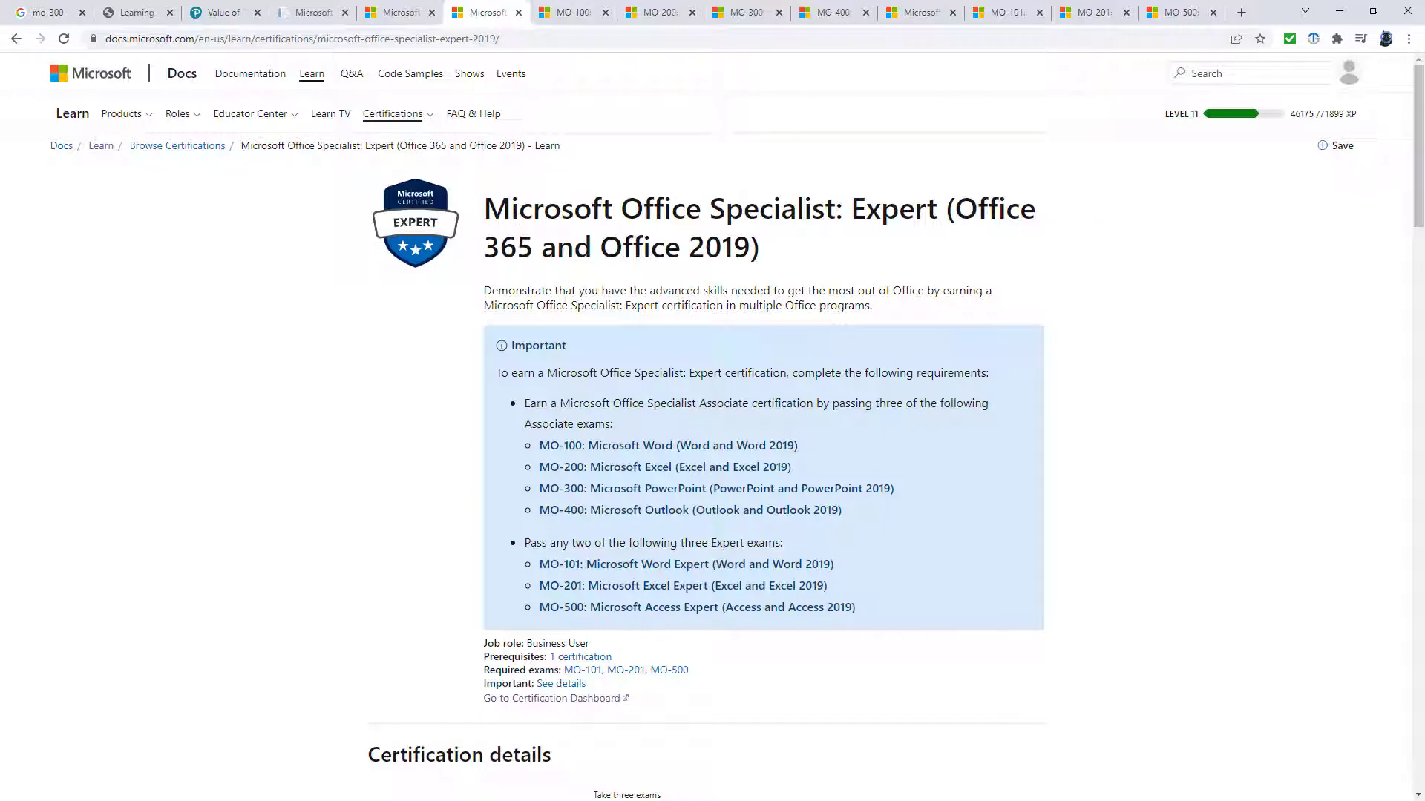
{"action": "mouse_move", "coordinate": [567, 12]}
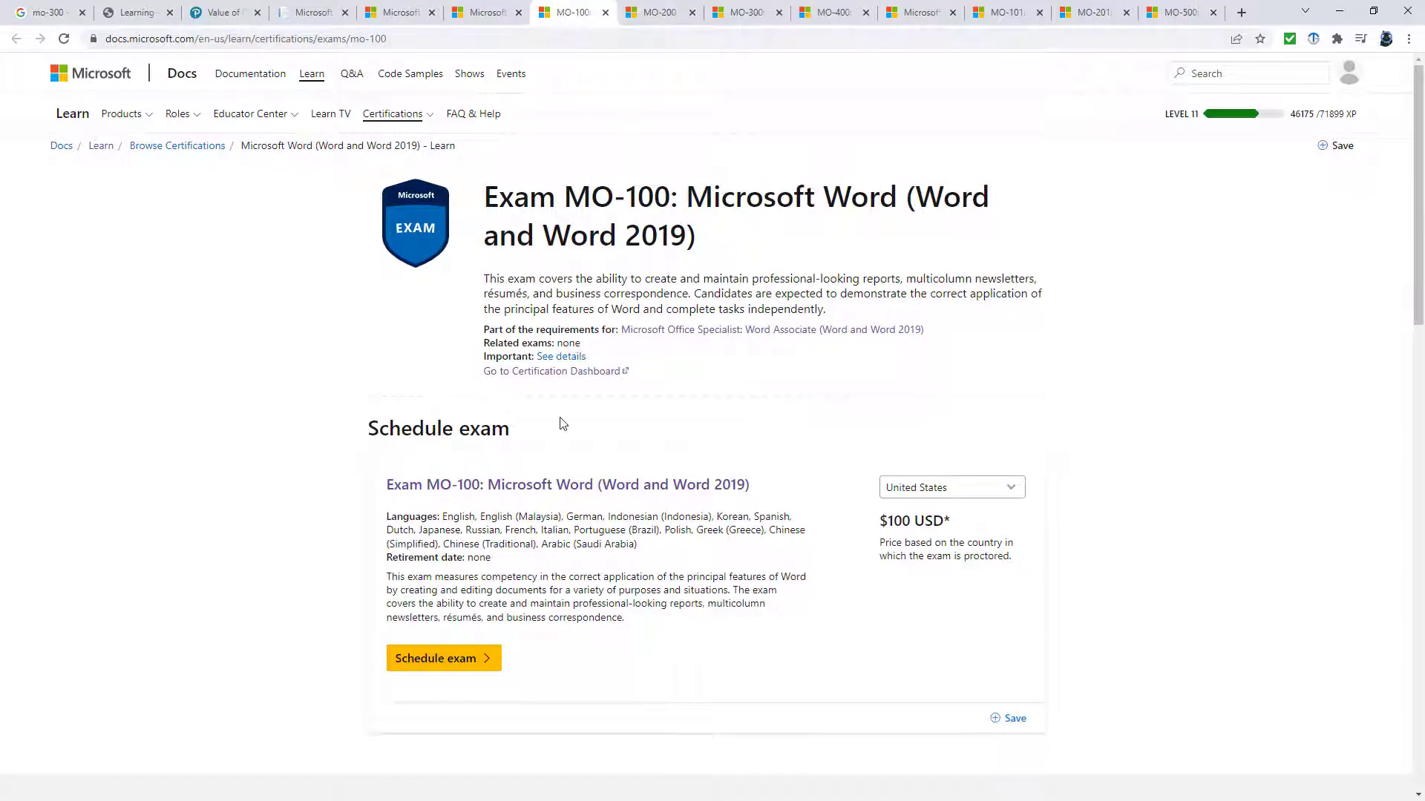
{"action": "scroll", "scroll_direction": "down", "scroll_amount": 3}
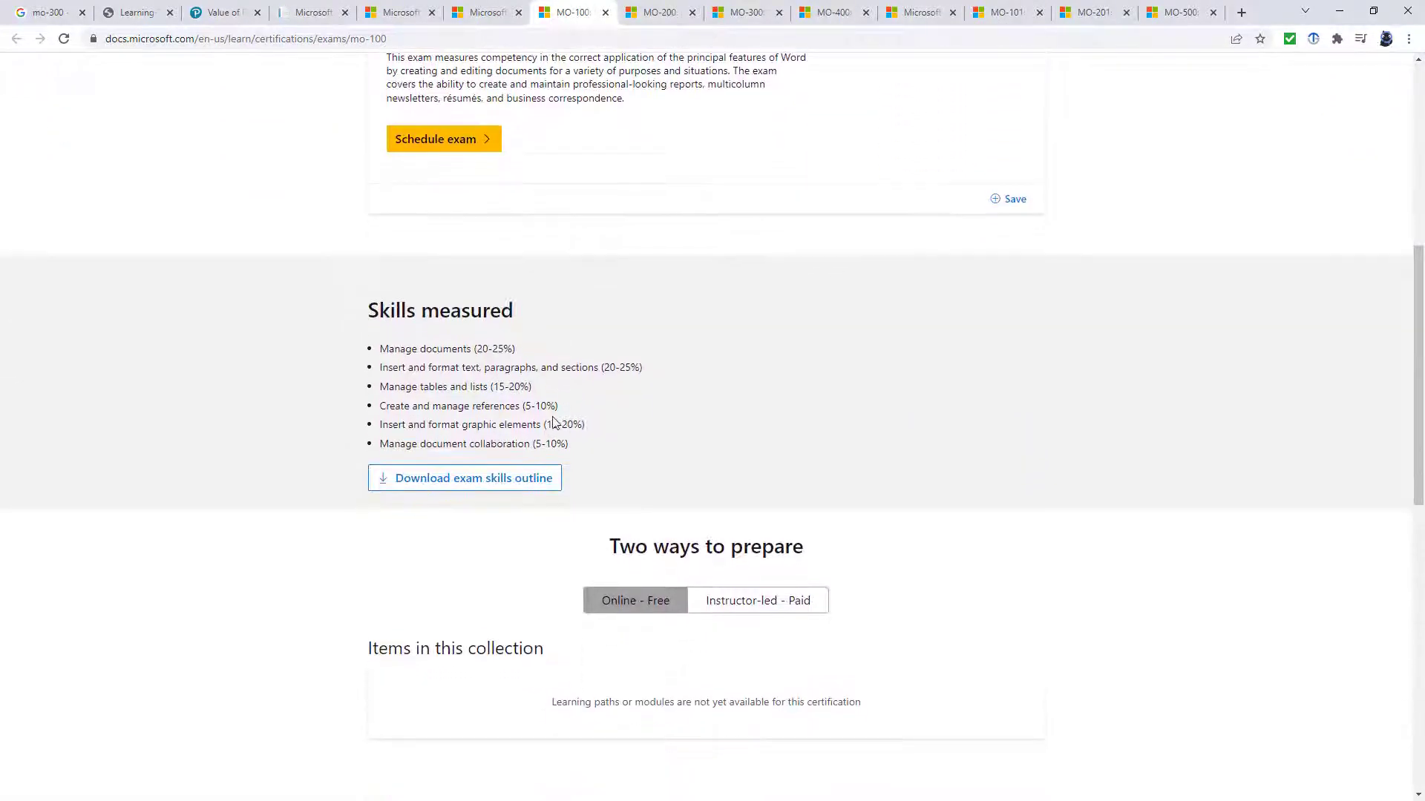
{"action": "double_click", "coordinate": [438, 310]}
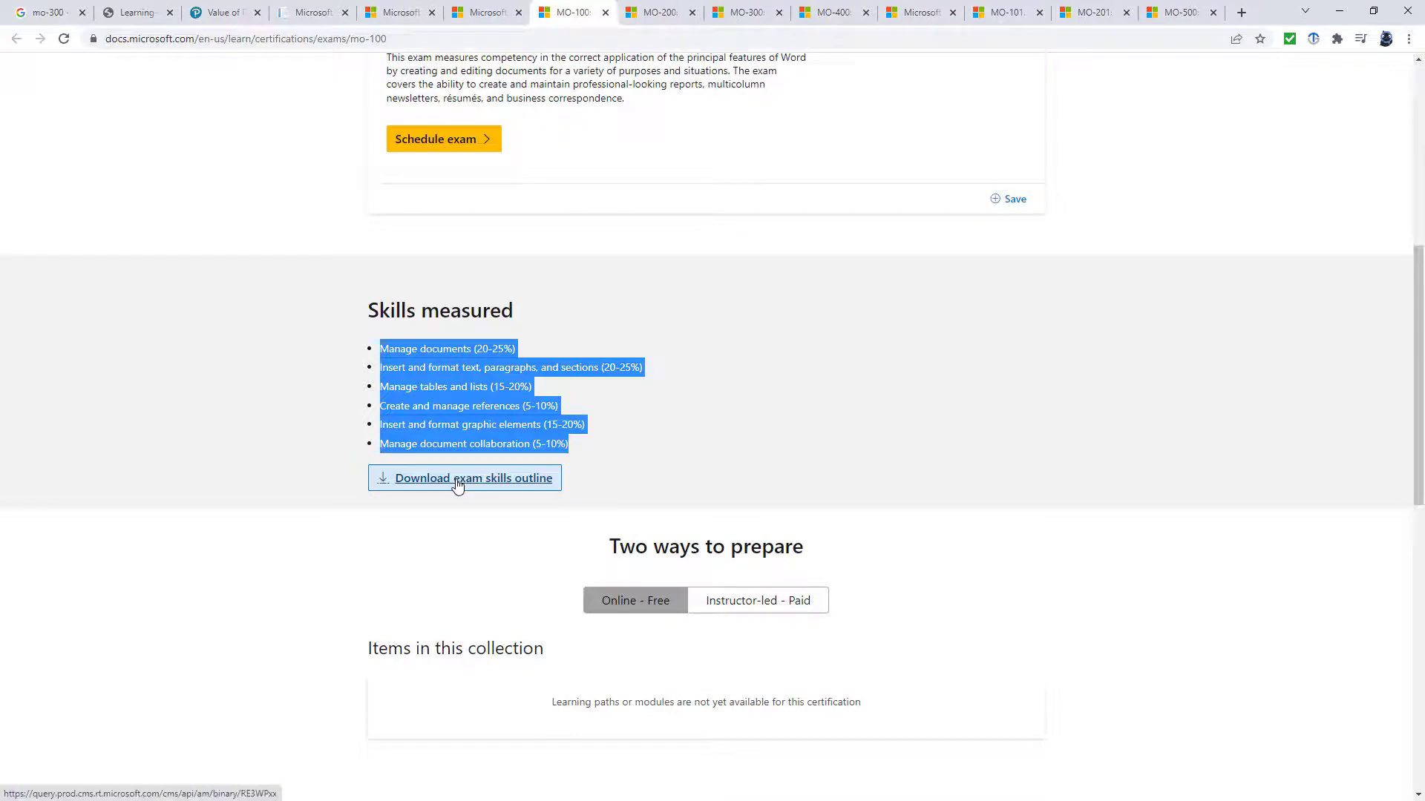
{"action": "left_click", "coordinate": [464, 478]}
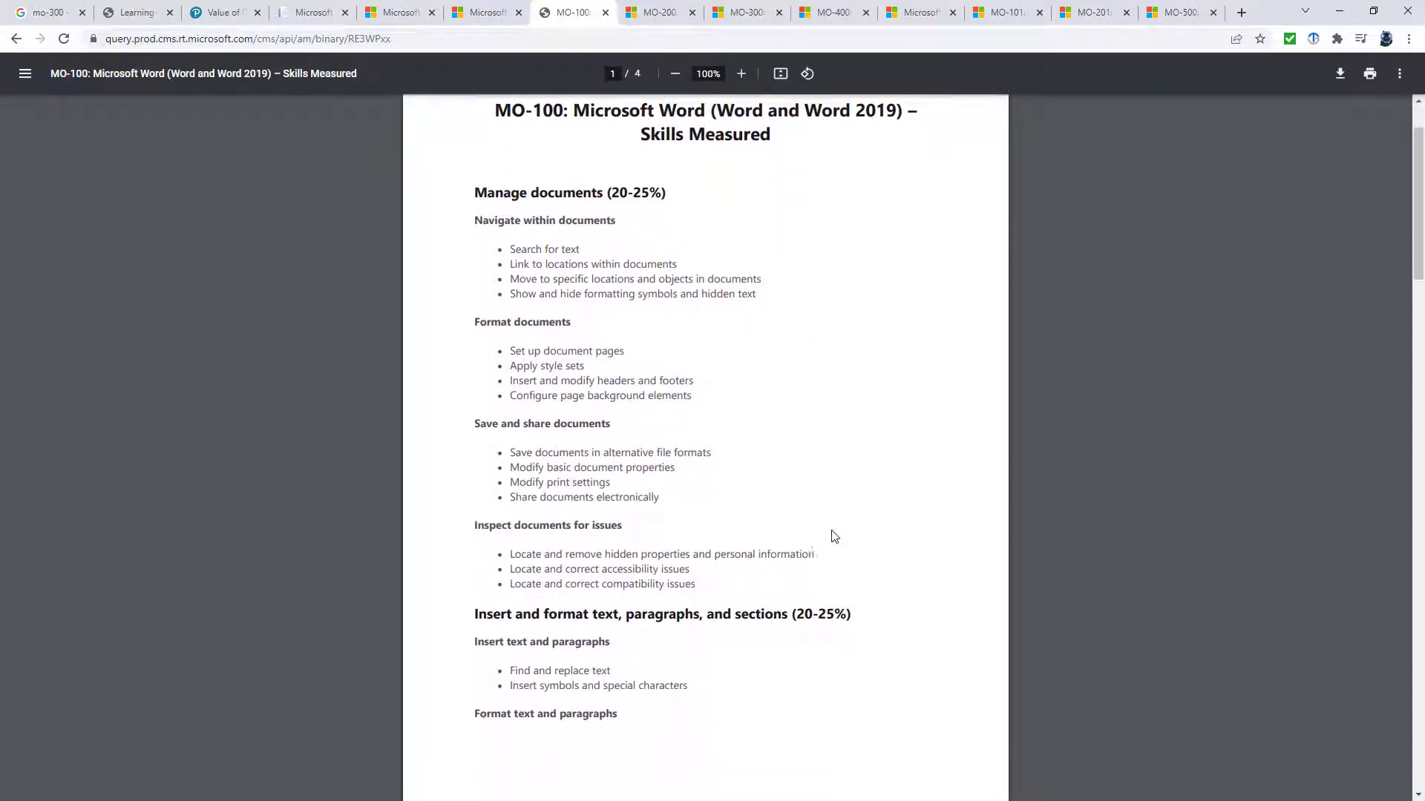
{"action": "scroll", "scroll_direction": "down", "scroll_amount": 3}
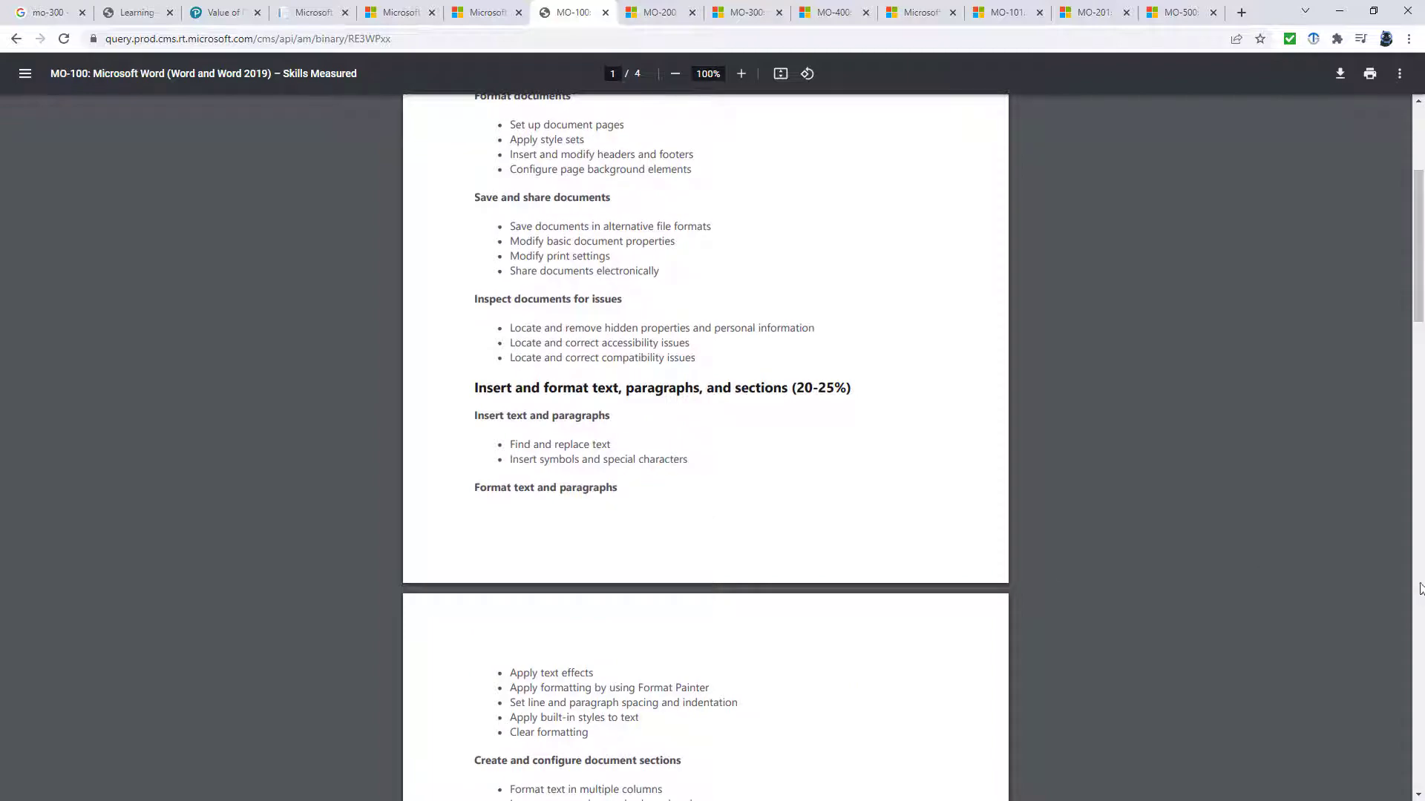
{"action": "scroll", "scroll_direction": "down", "scroll_amount": 3}
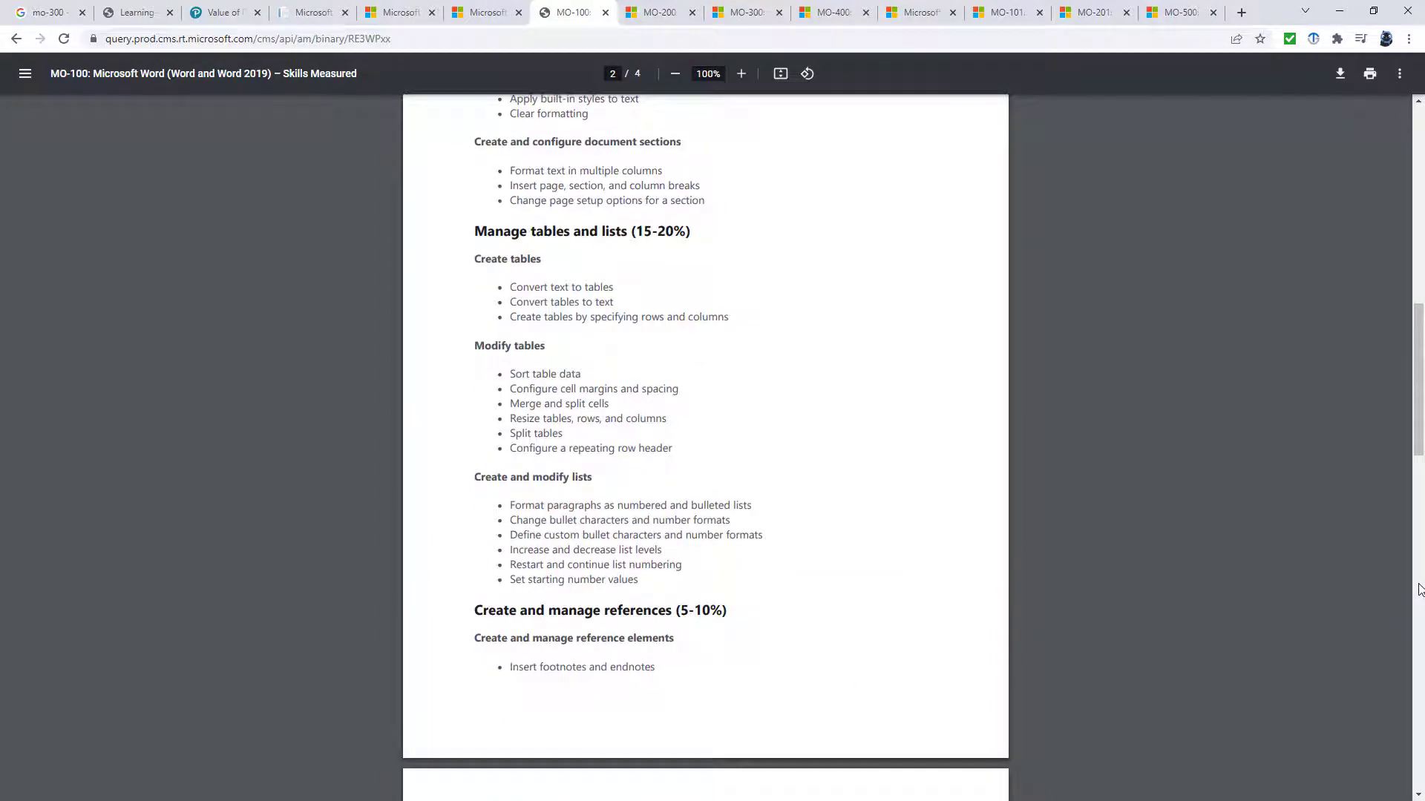
{"action": "scroll", "scroll_direction": "down", "scroll_amount": 3}
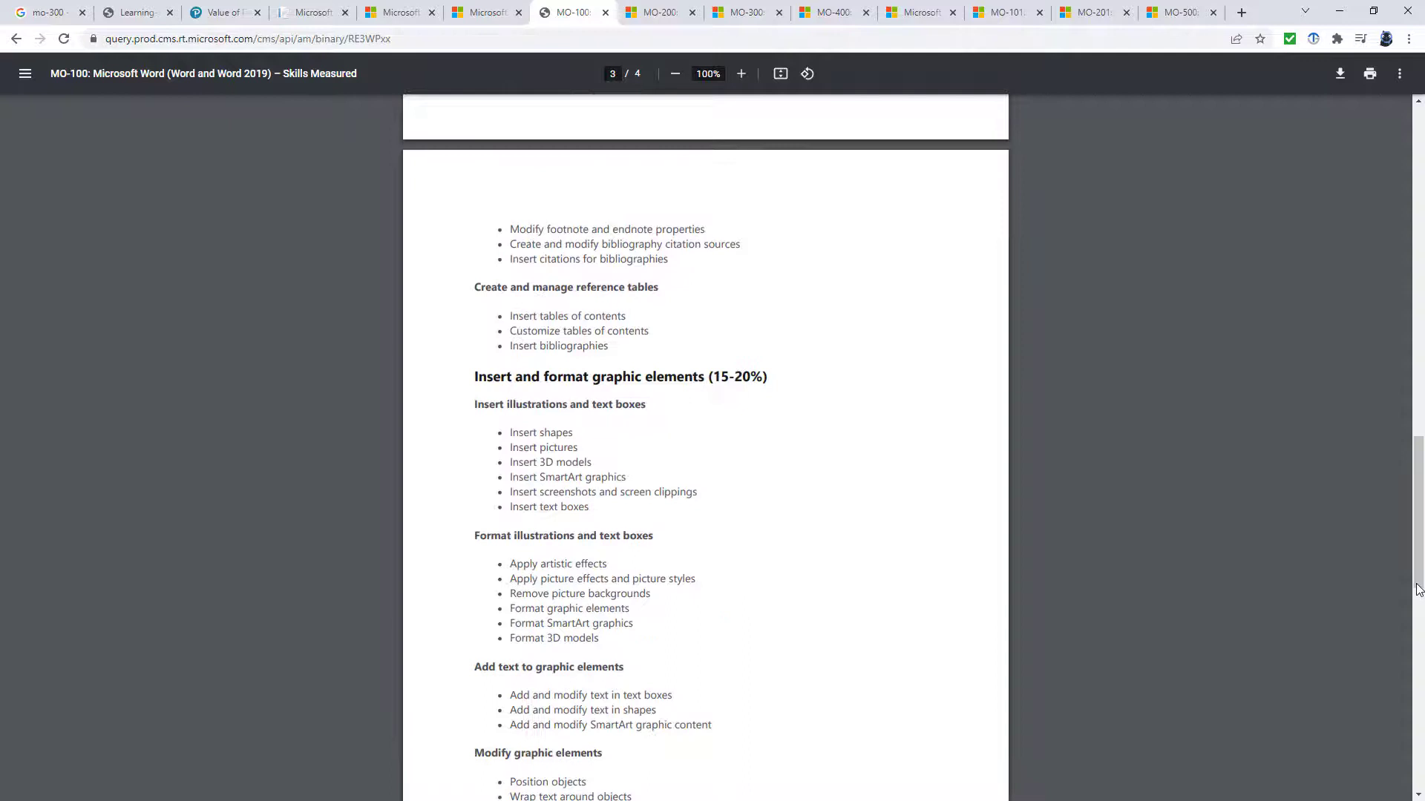
{"action": "scroll", "scroll_direction": "down", "scroll_amount": 3}
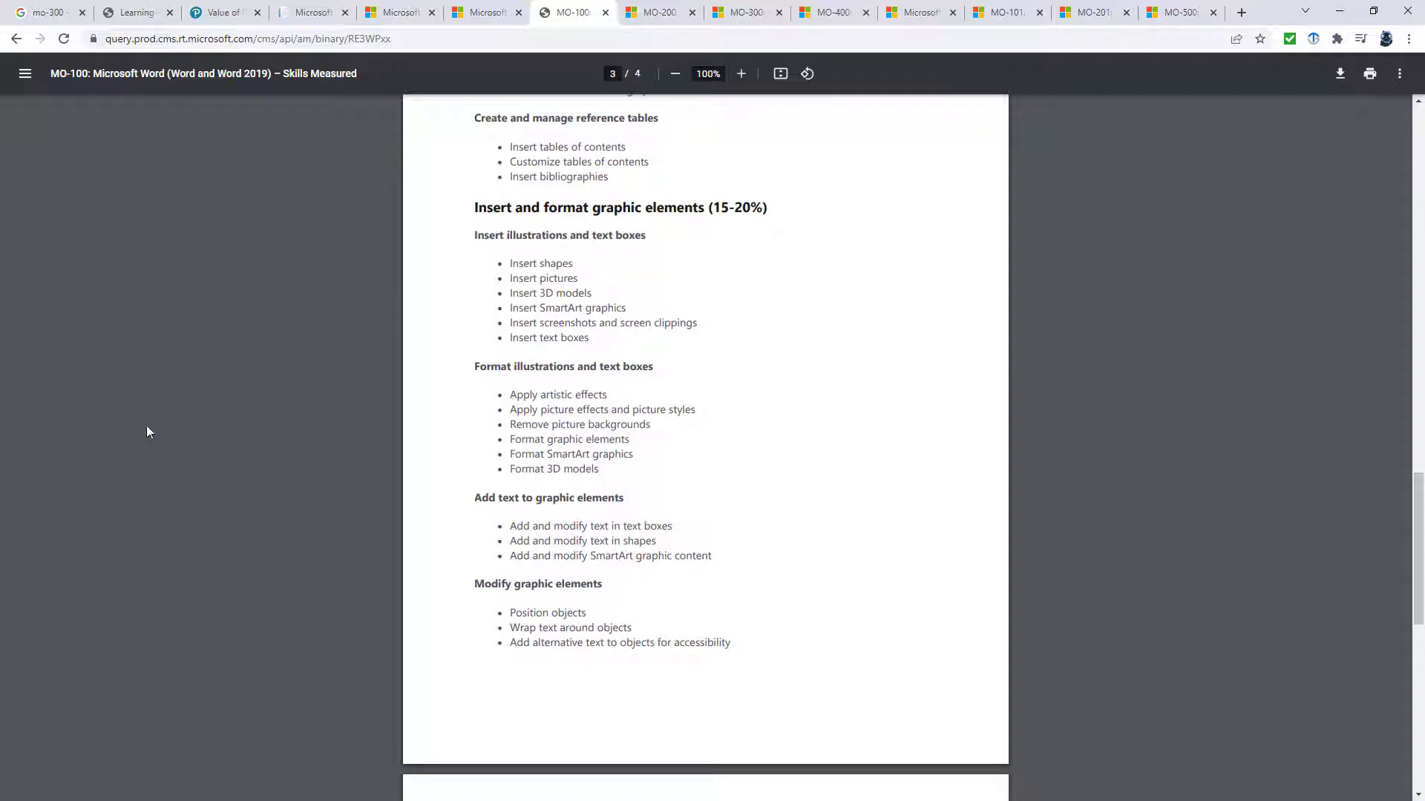
Go back to the MO-100 exam page and choose Schedule exam, reaching the Word Boot Camp page.
{"action": "left_click", "coordinate": [16, 38]}
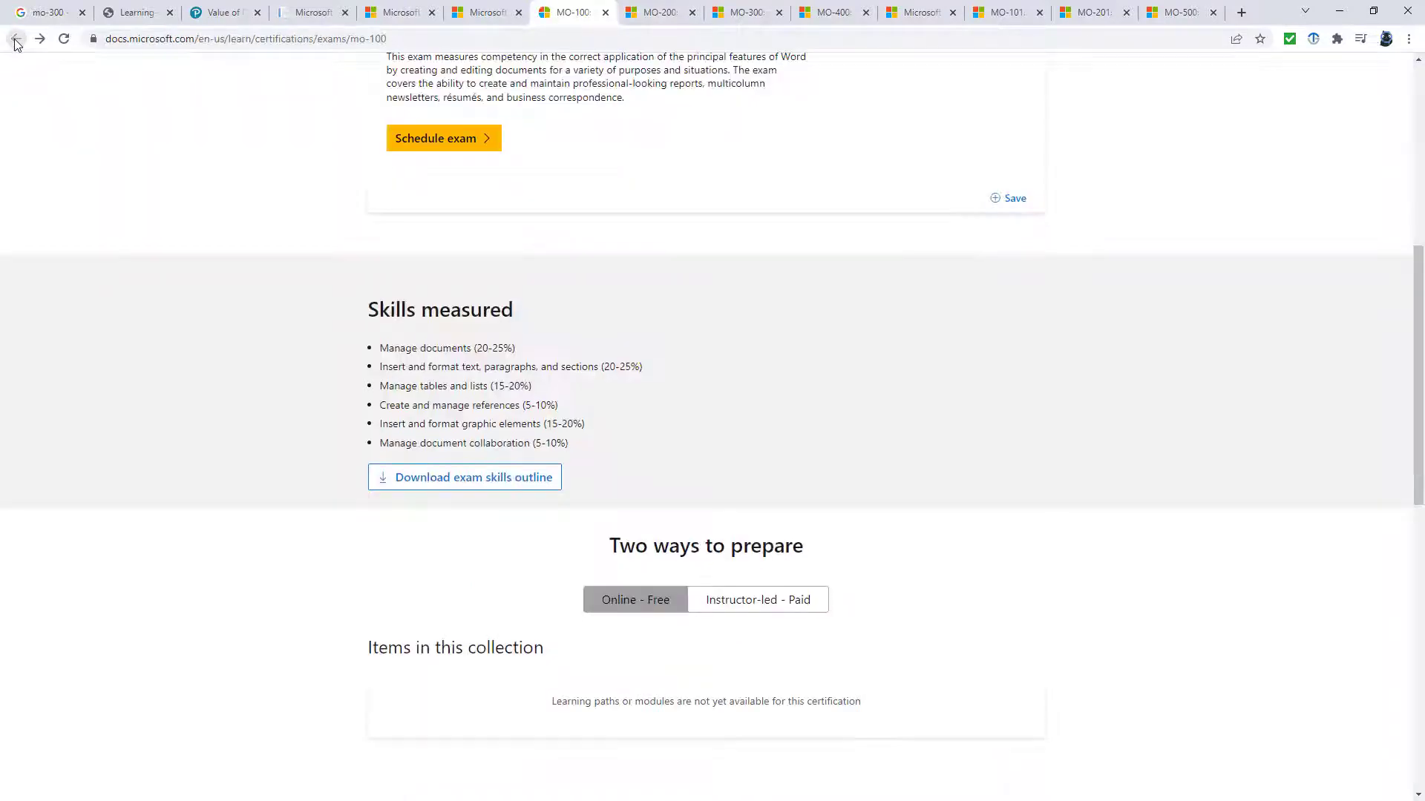
{"action": "scroll", "scroll_direction": "up", "scroll_amount": 3}
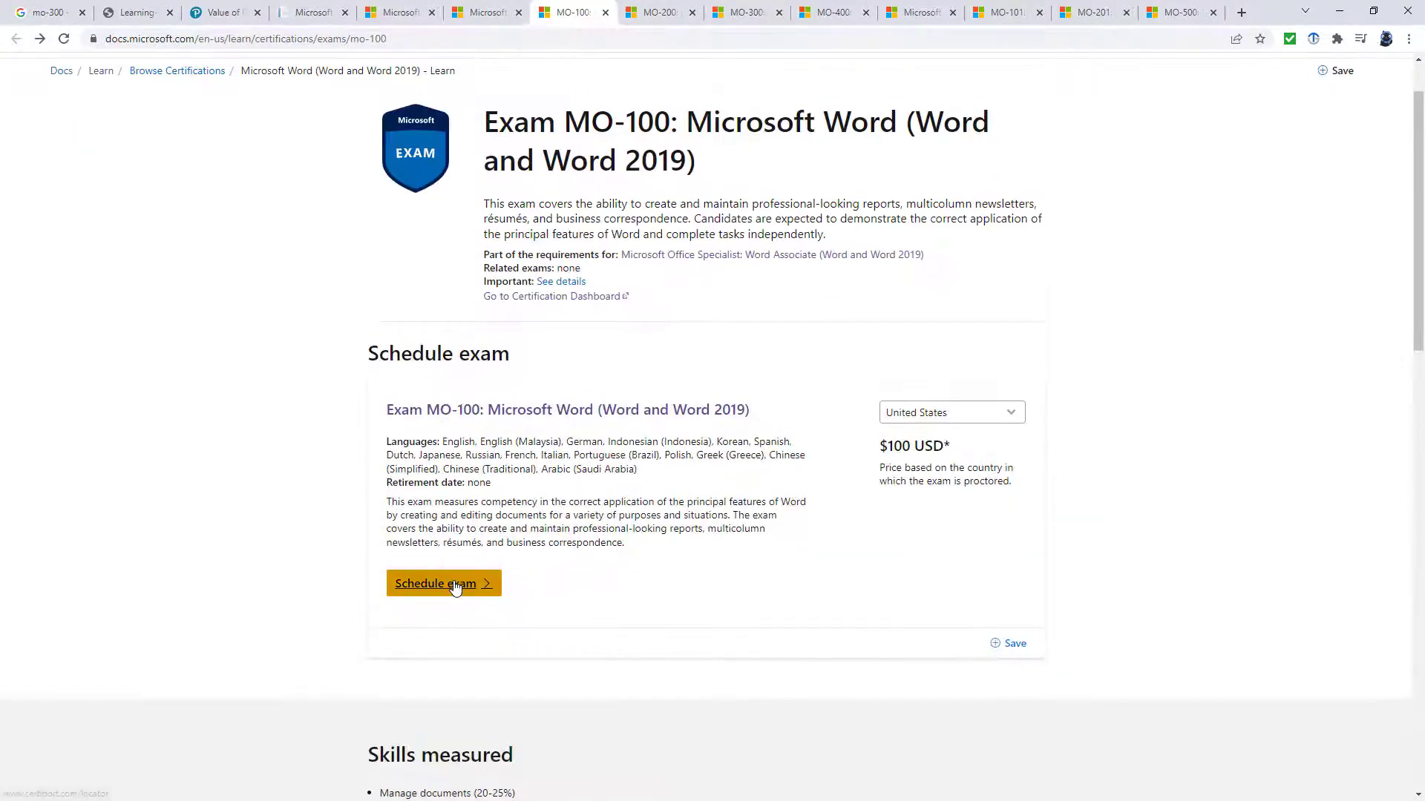
{"action": "left_click", "coordinate": [443, 583]}
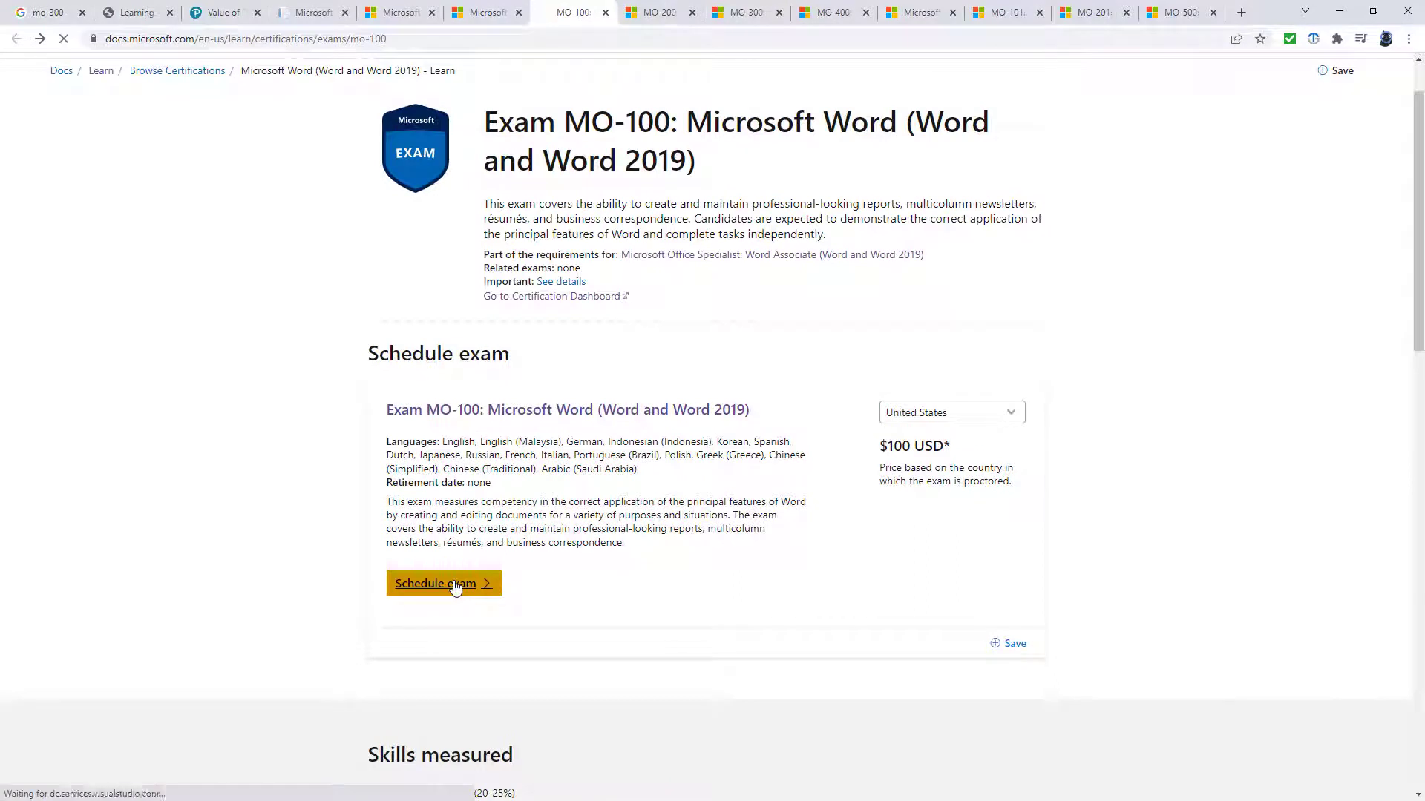
{"action": "left_click", "coordinate": [443, 583]}
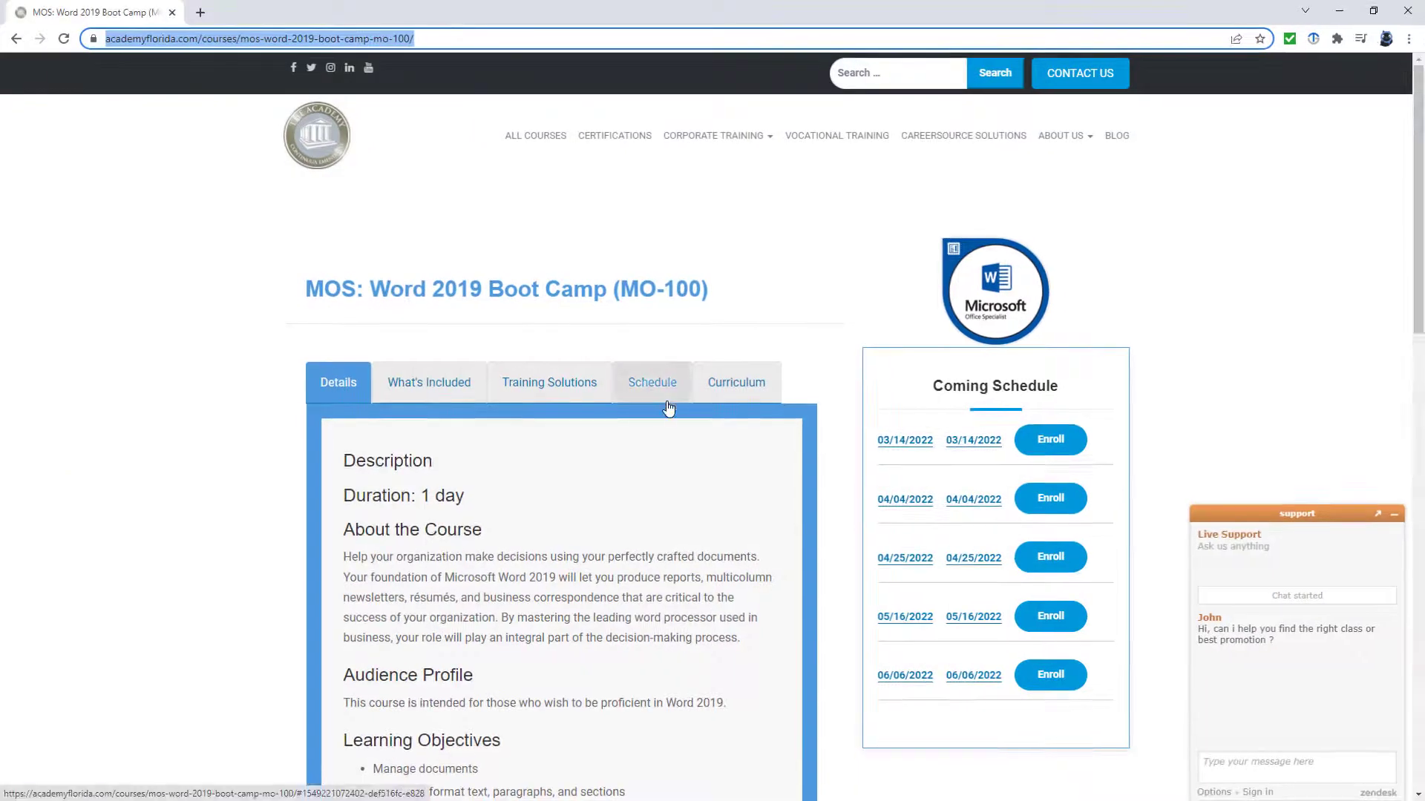
Show the MOS Word 2019 Boot Camp schedule: one-day sessions at $300 public, $375 private.
{"action": "left_click", "coordinate": [549, 381]}
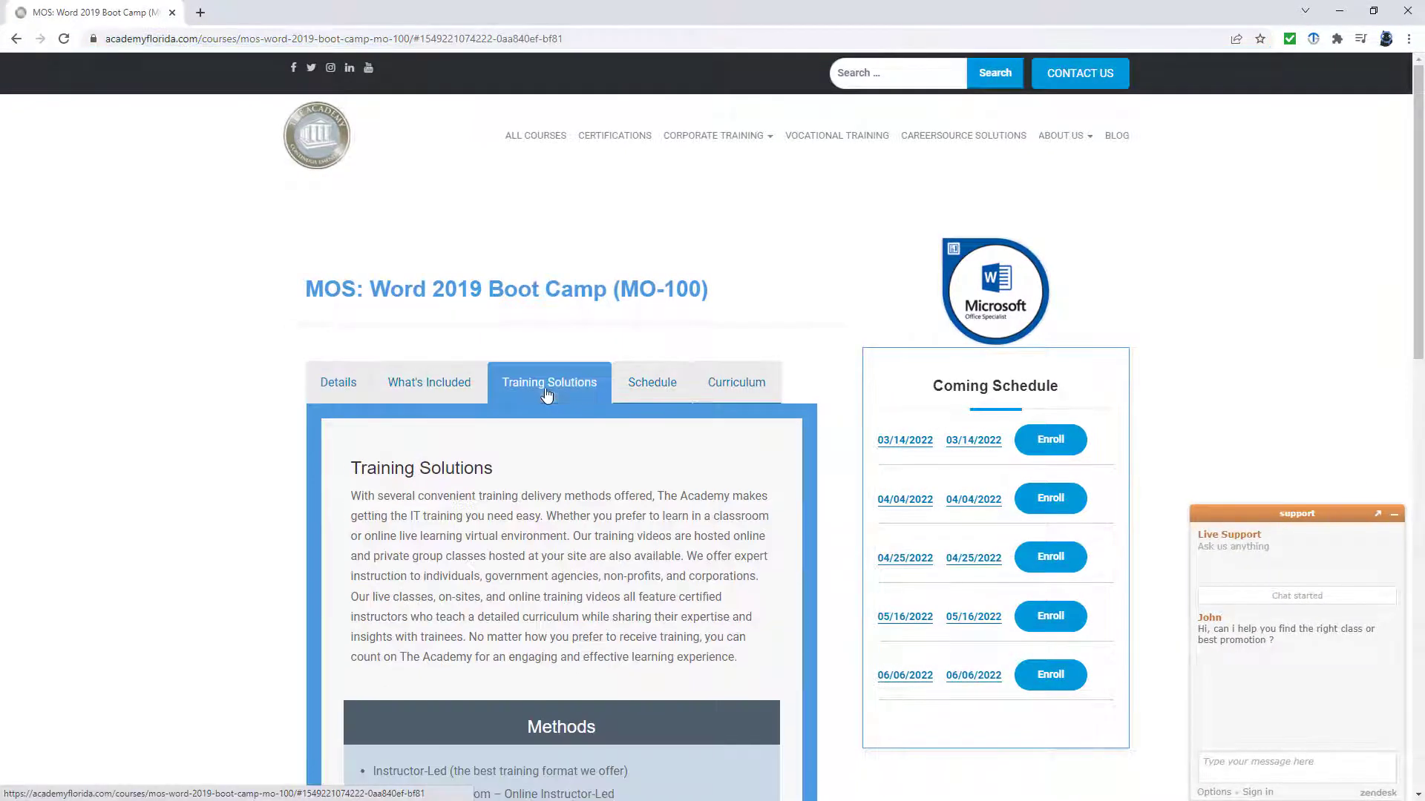
{"action": "mouse_move", "coordinate": [615, 394]}
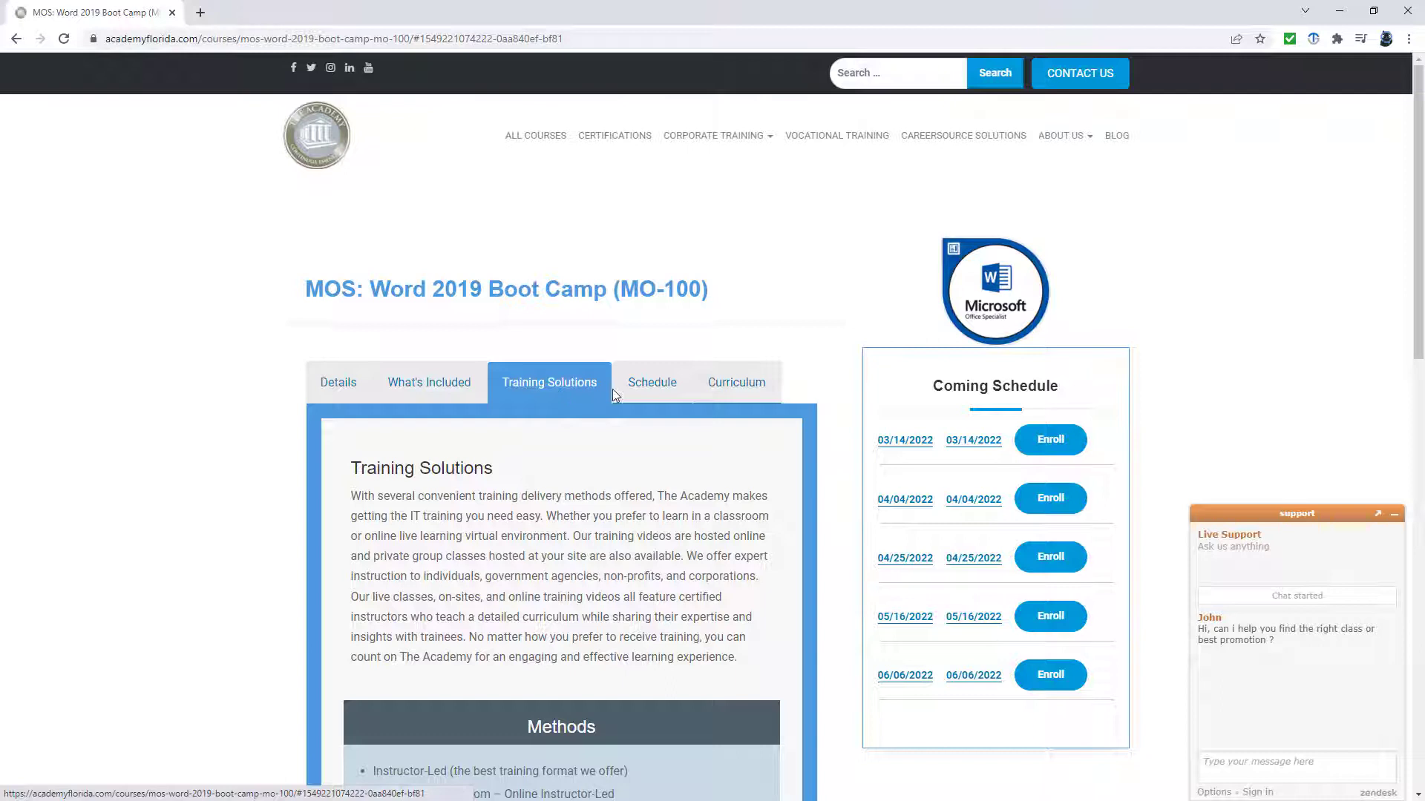
{"action": "left_click", "coordinate": [652, 382]}
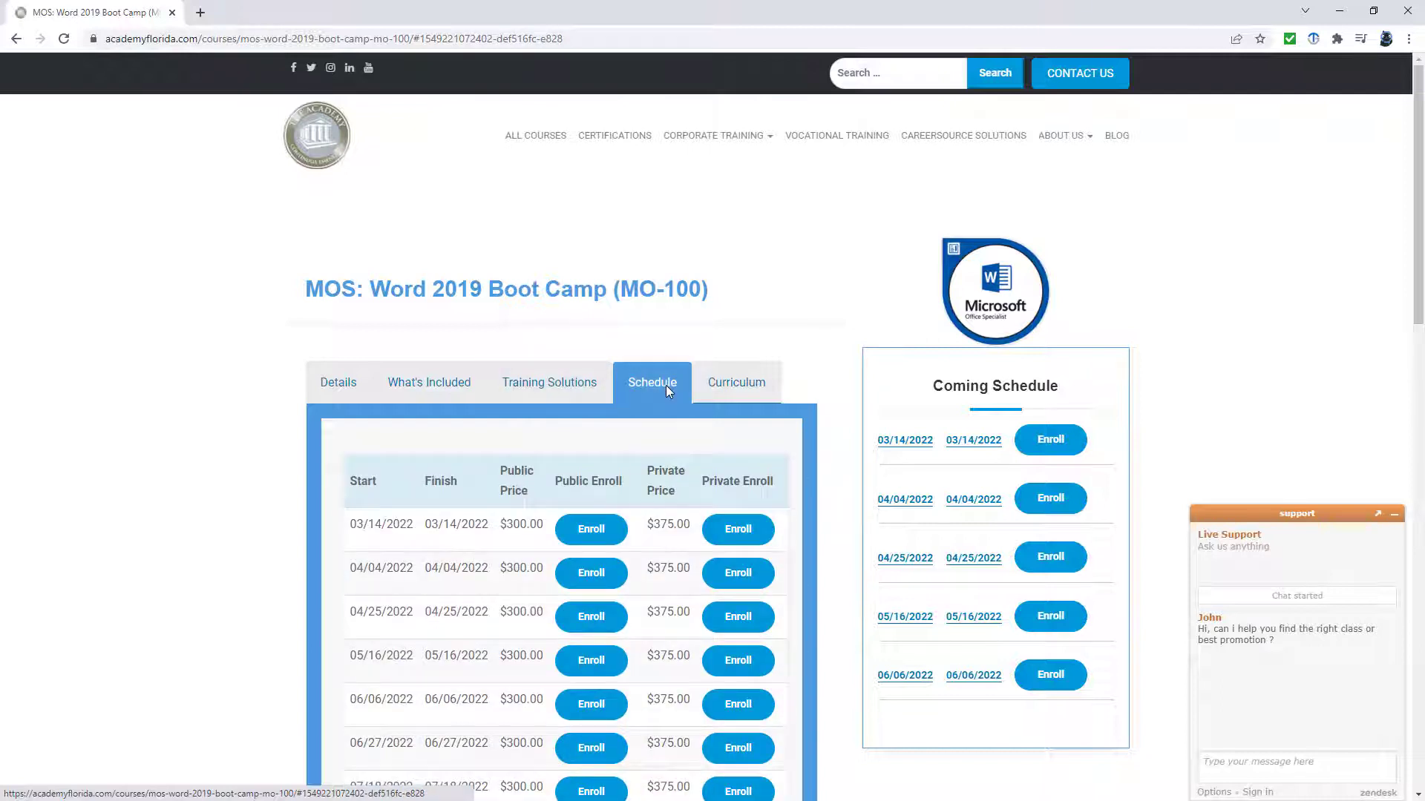
{"action": "mouse_move", "coordinate": [639, 395]}
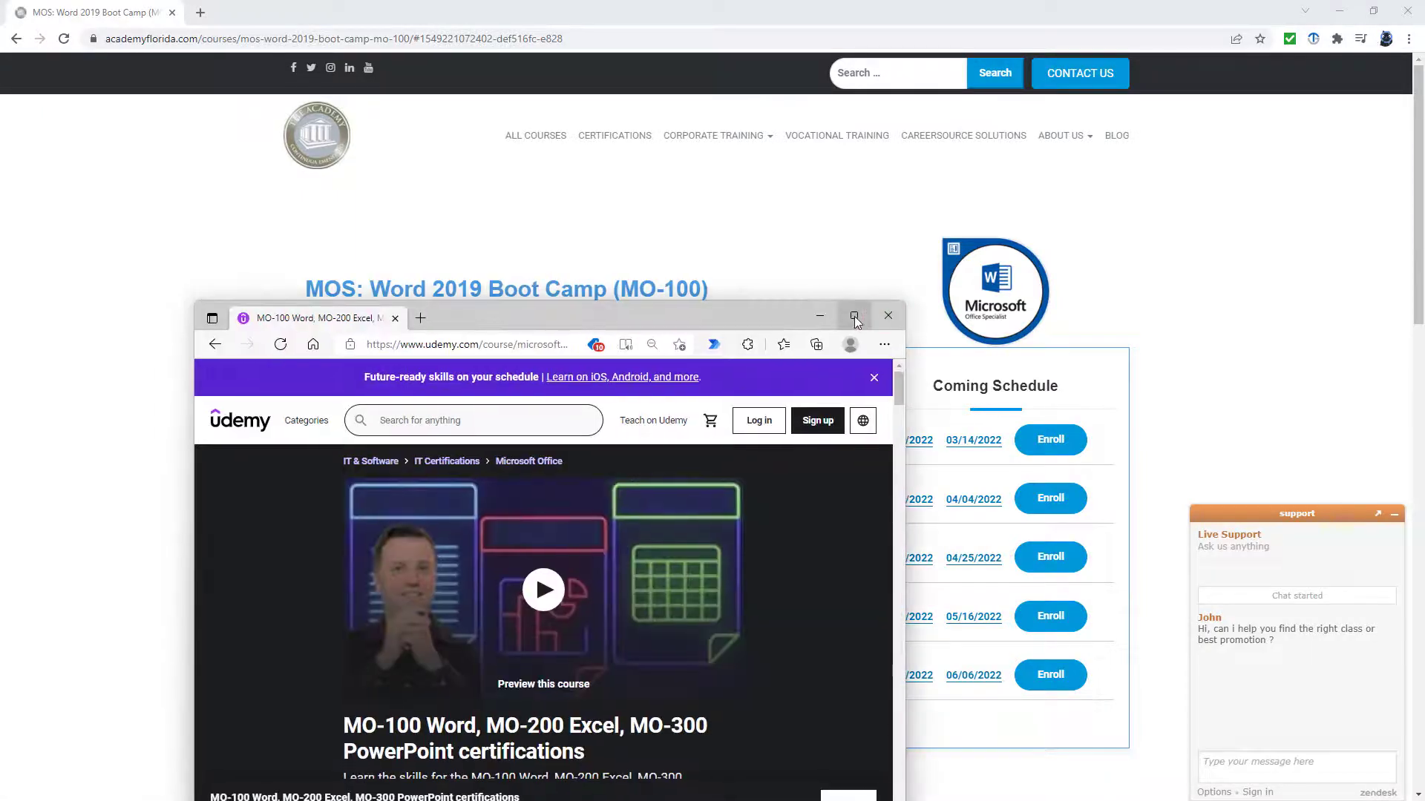
Browse Udemy's MO-100/200/300 course contents, then view MO-200 Excel's skills measured.
{"action": "left_click", "coordinate": [853, 316]}
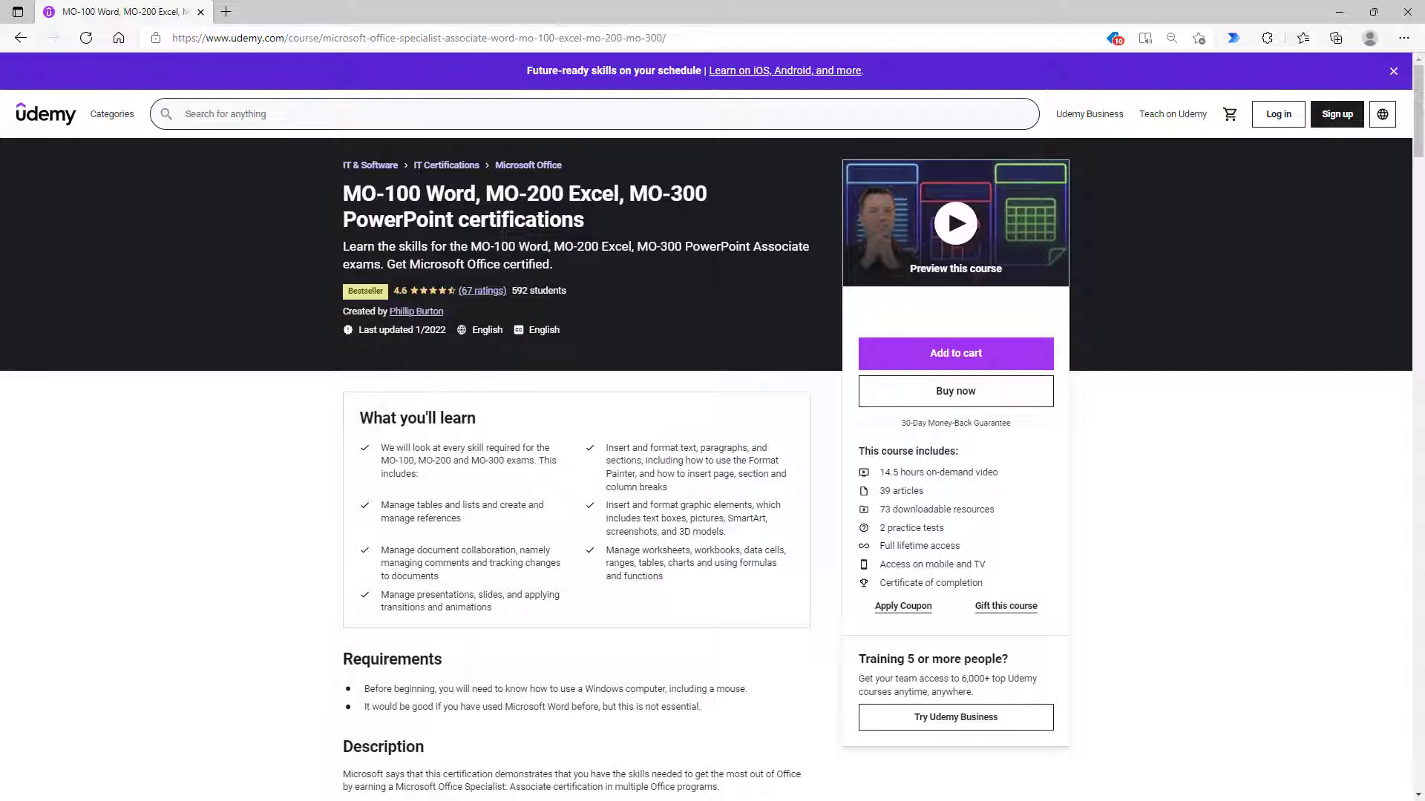
{"action": "mouse_move", "coordinate": [446, 18]}
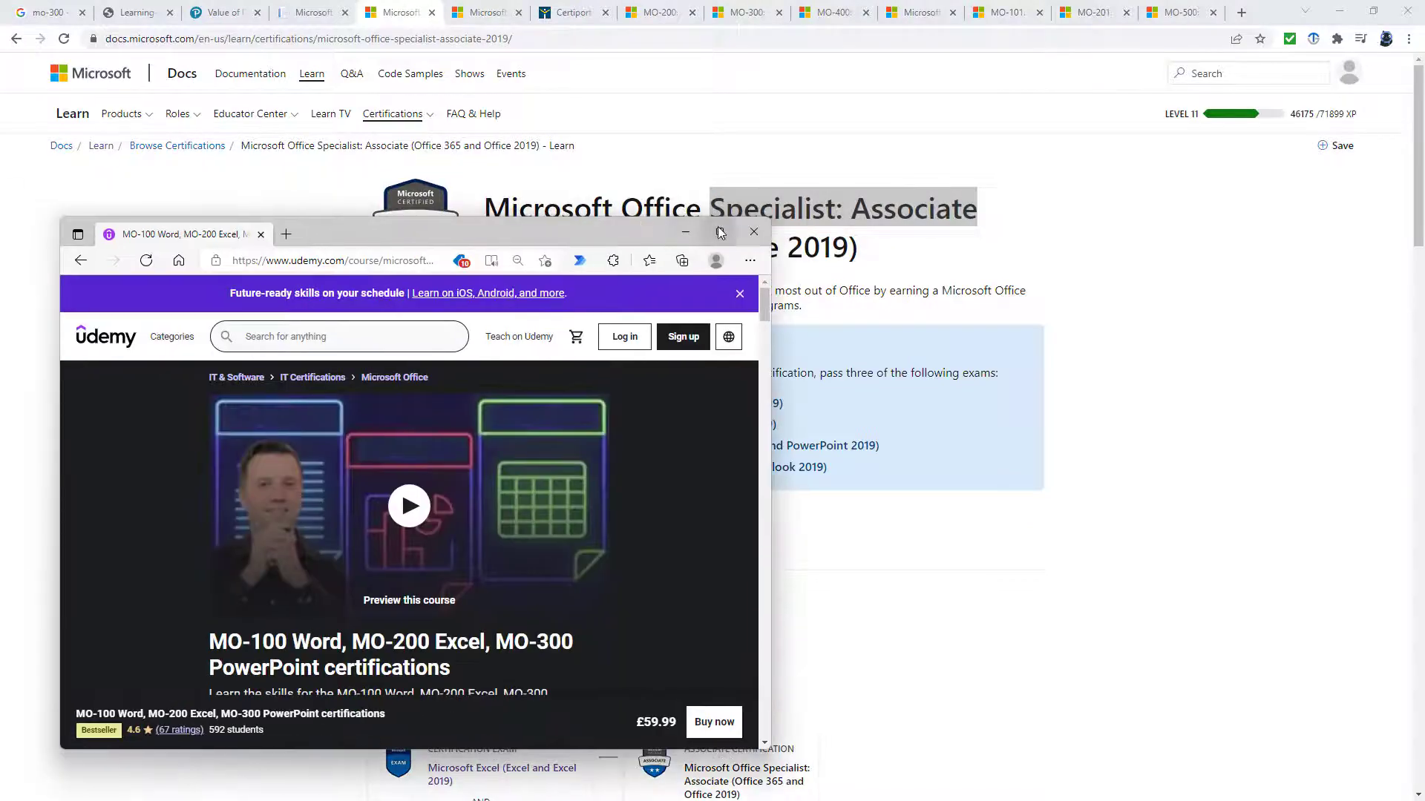
{"action": "left_click", "coordinate": [718, 232]}
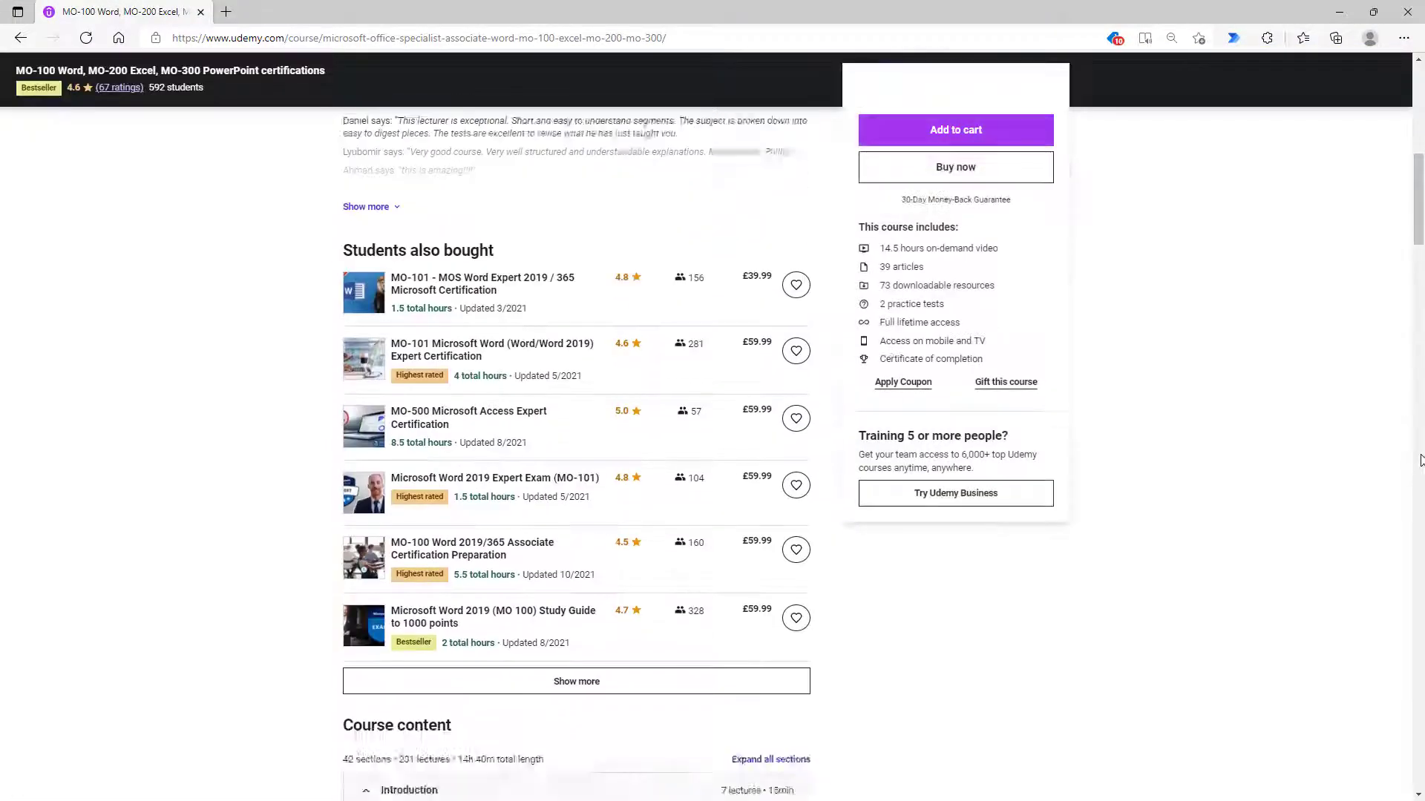
{"action": "scroll", "scroll_direction": "down", "scroll_amount": 3}
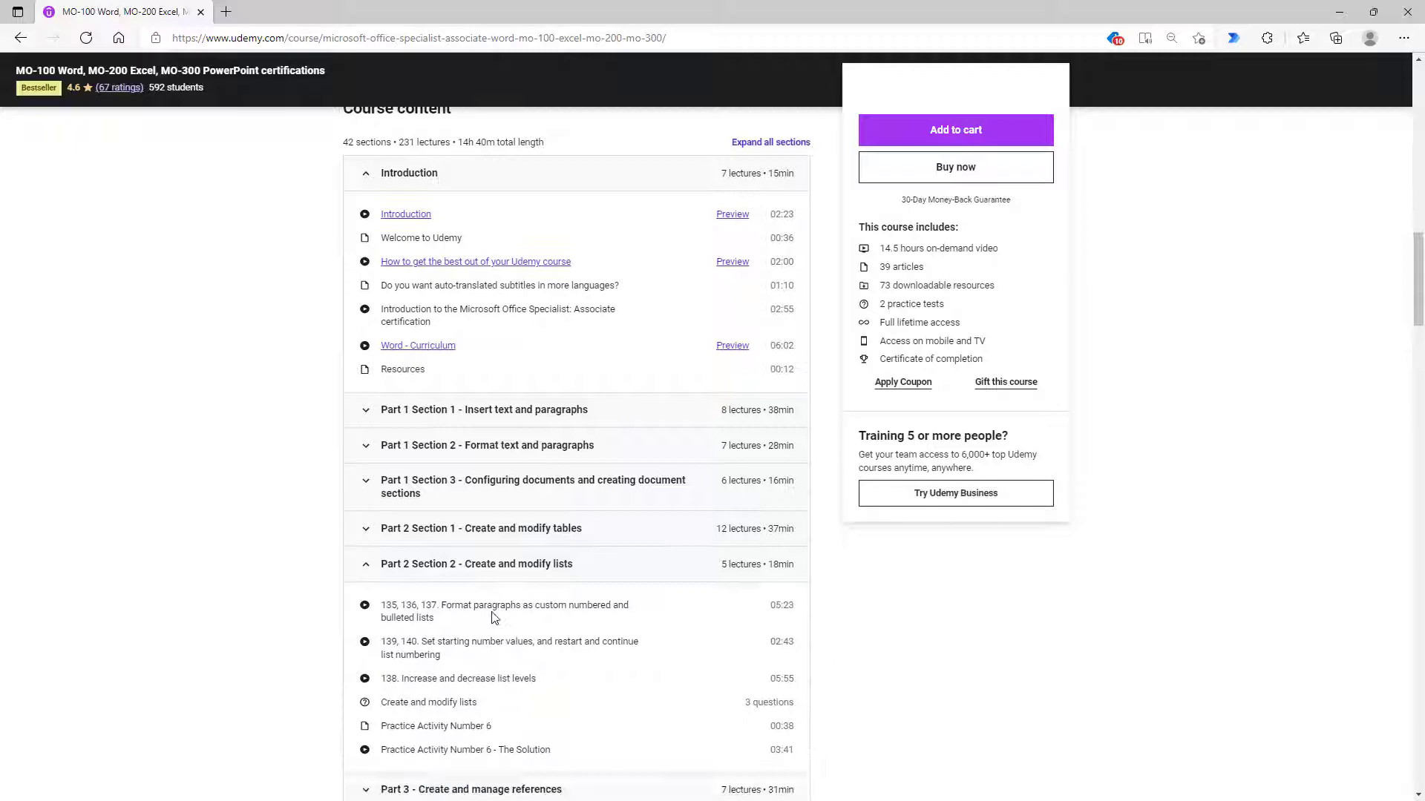
{"action": "scroll", "scroll_direction": "down", "scroll_amount": 3}
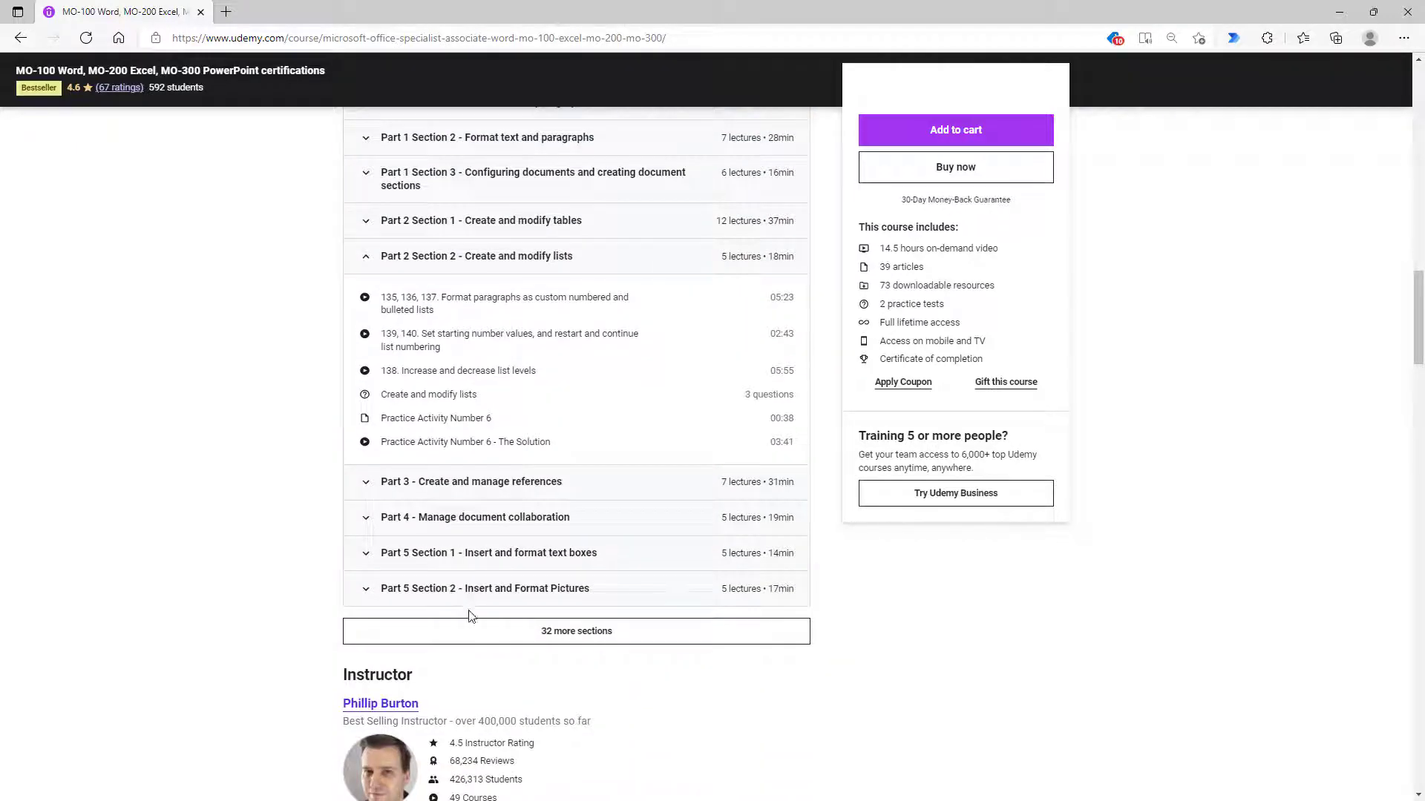
{"action": "mouse_move", "coordinate": [474, 623]}
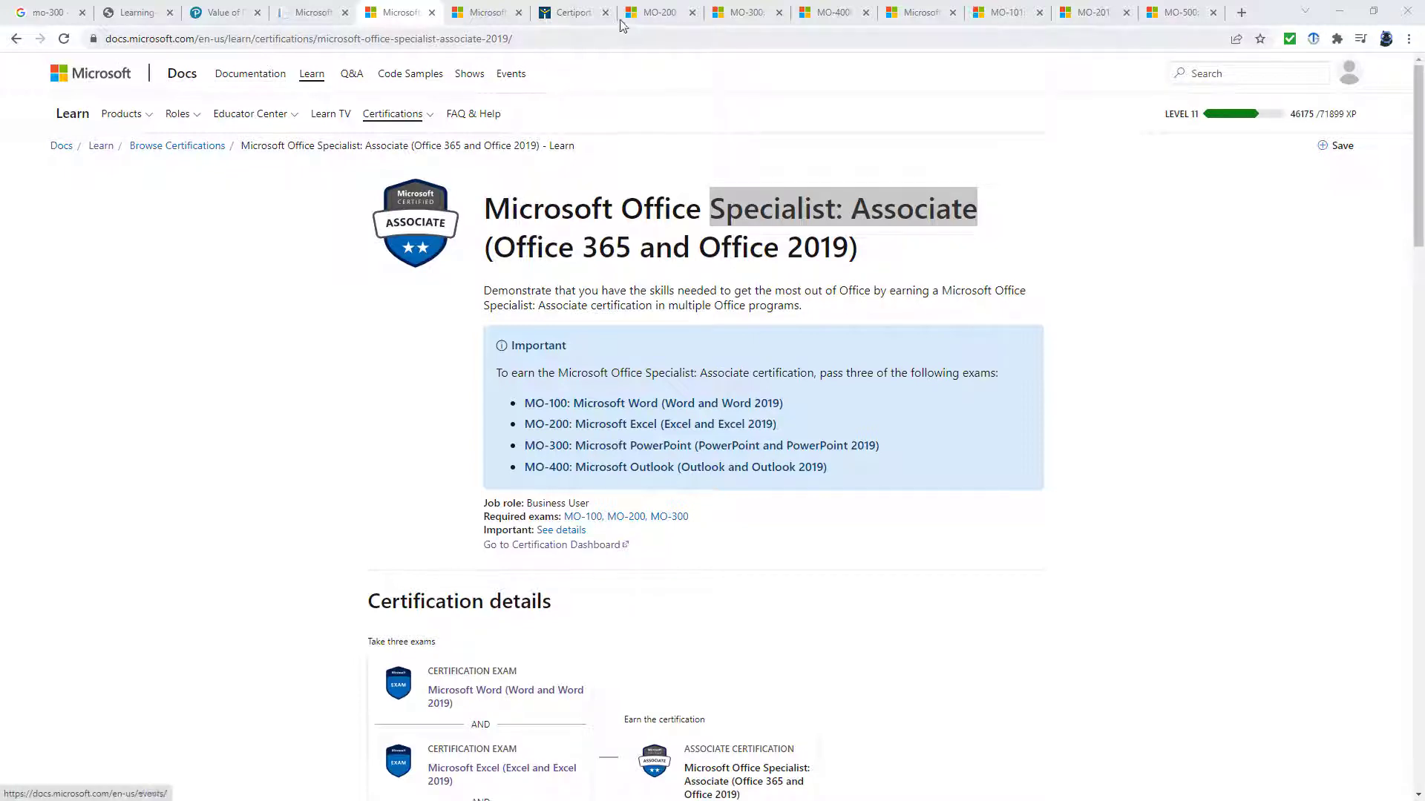
{"action": "left_click", "coordinate": [654, 12]}
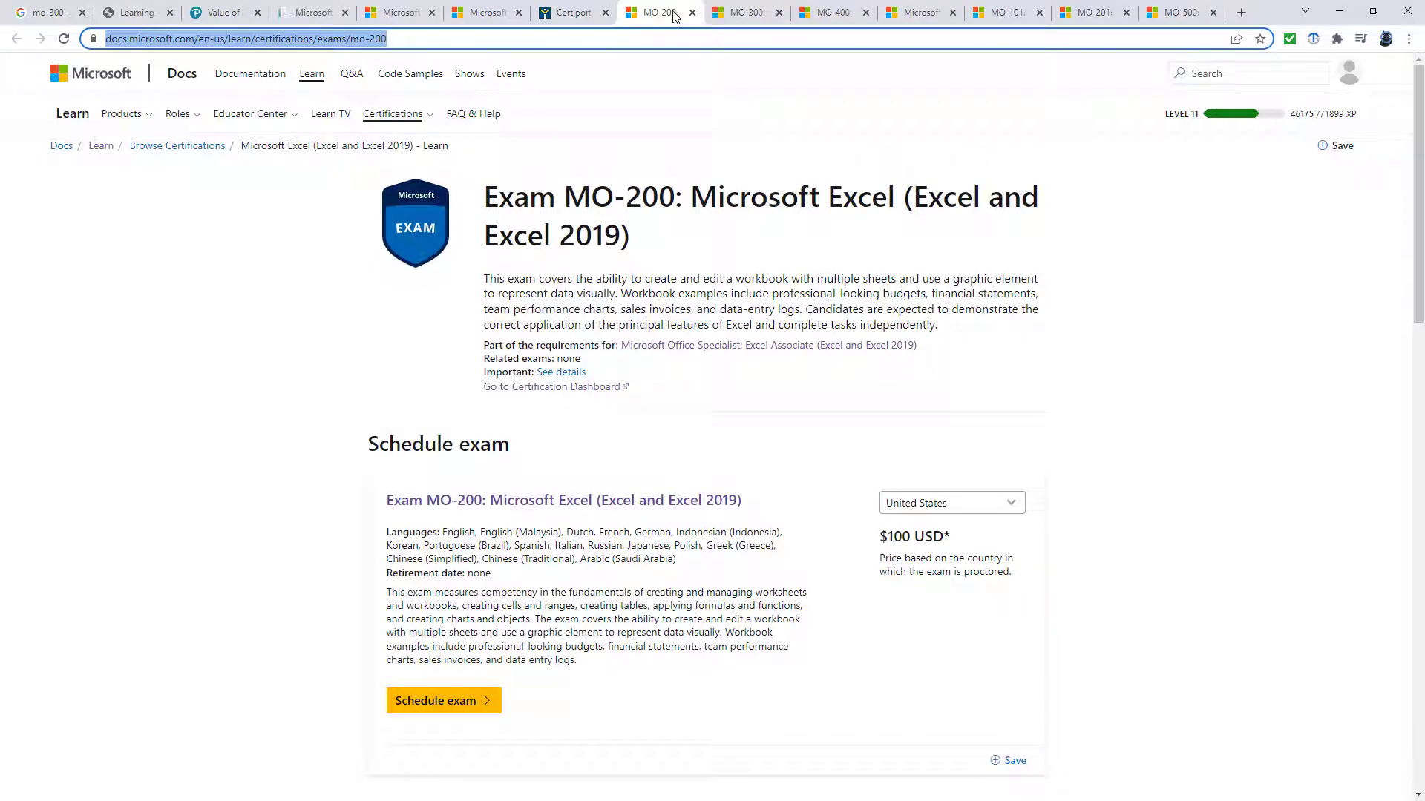
{"action": "scroll", "scroll_direction": "down", "scroll_amount": 3}
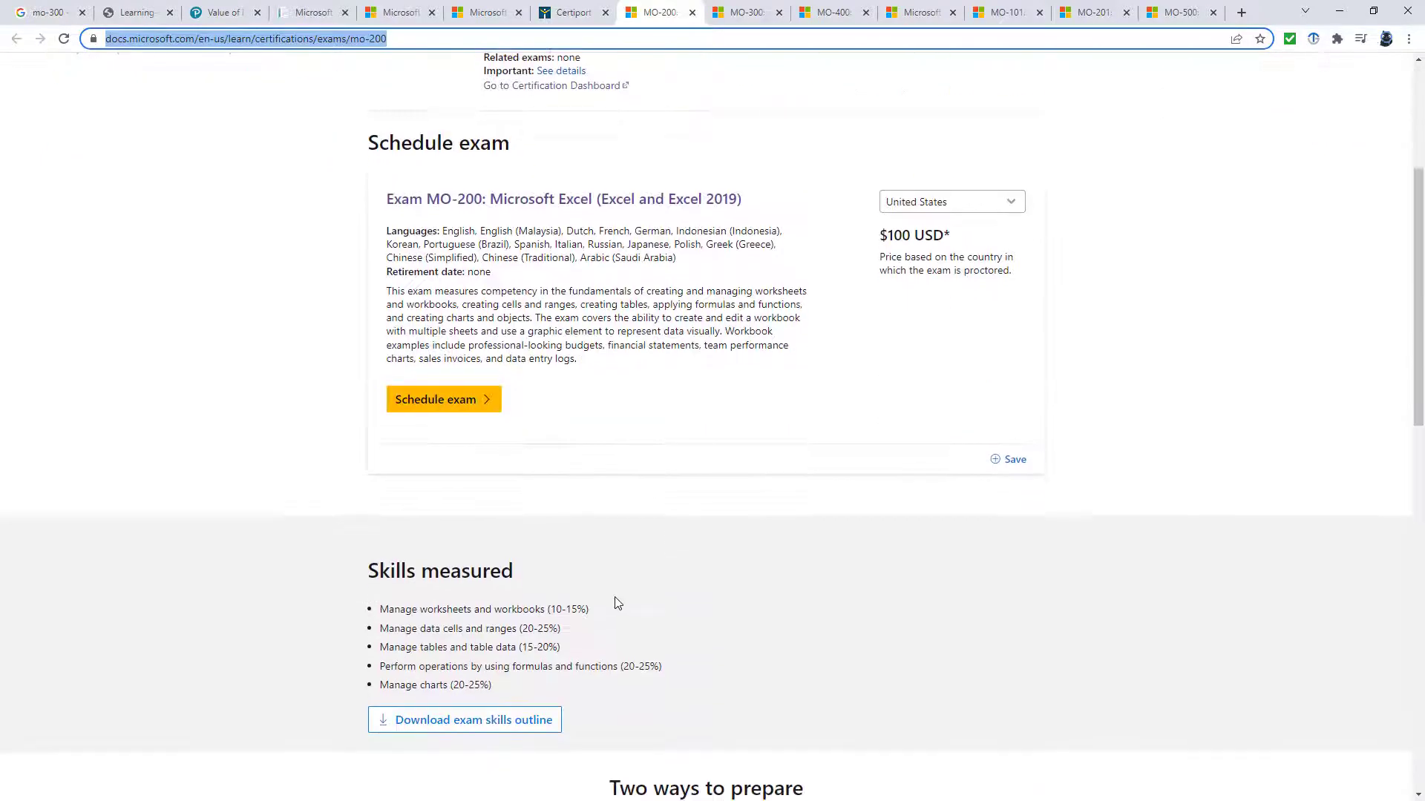
Download the MO-200 Excel skills outline PDF and read past formulas and functions.
{"action": "left_click", "coordinate": [464, 720]}
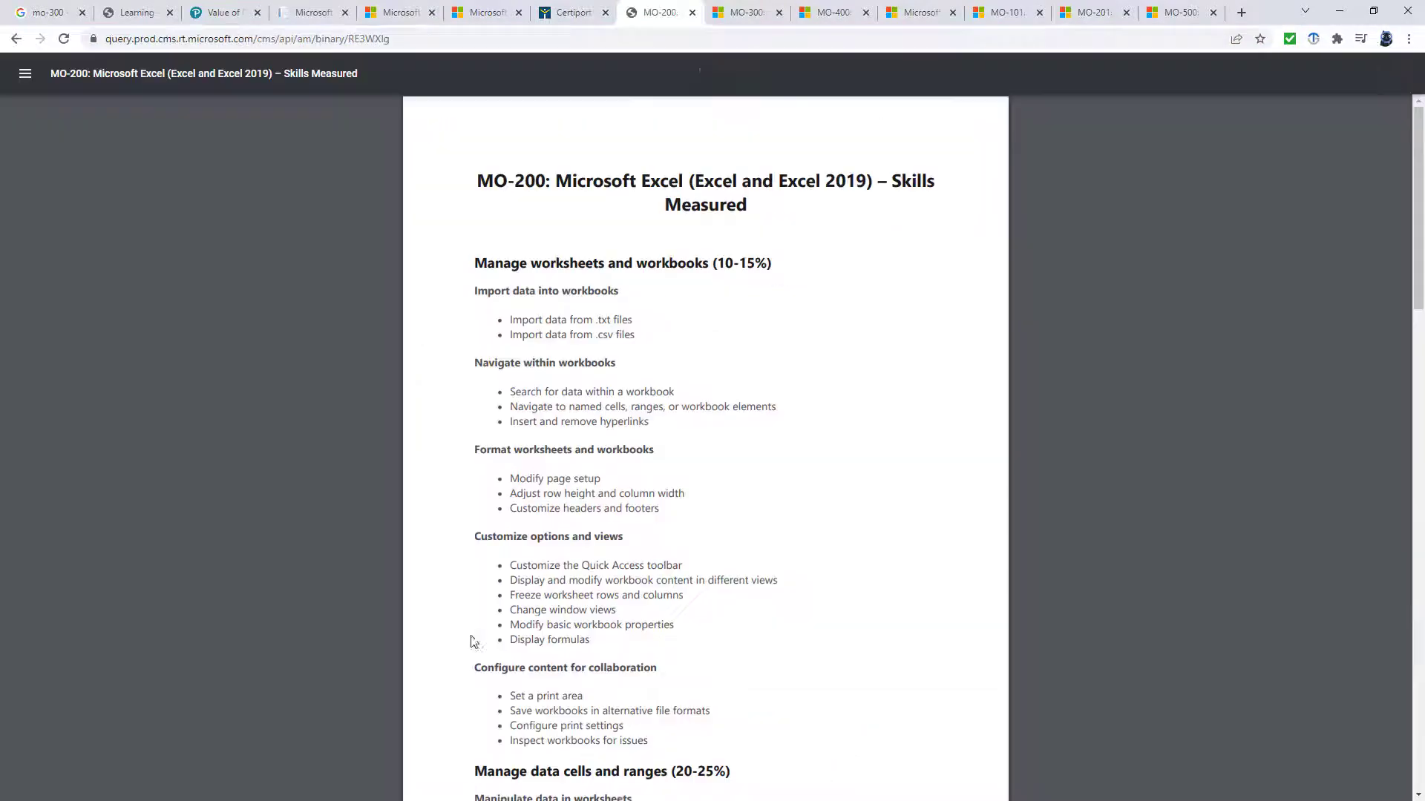
{"action": "scroll", "scroll_direction": "down", "scroll_amount": 3}
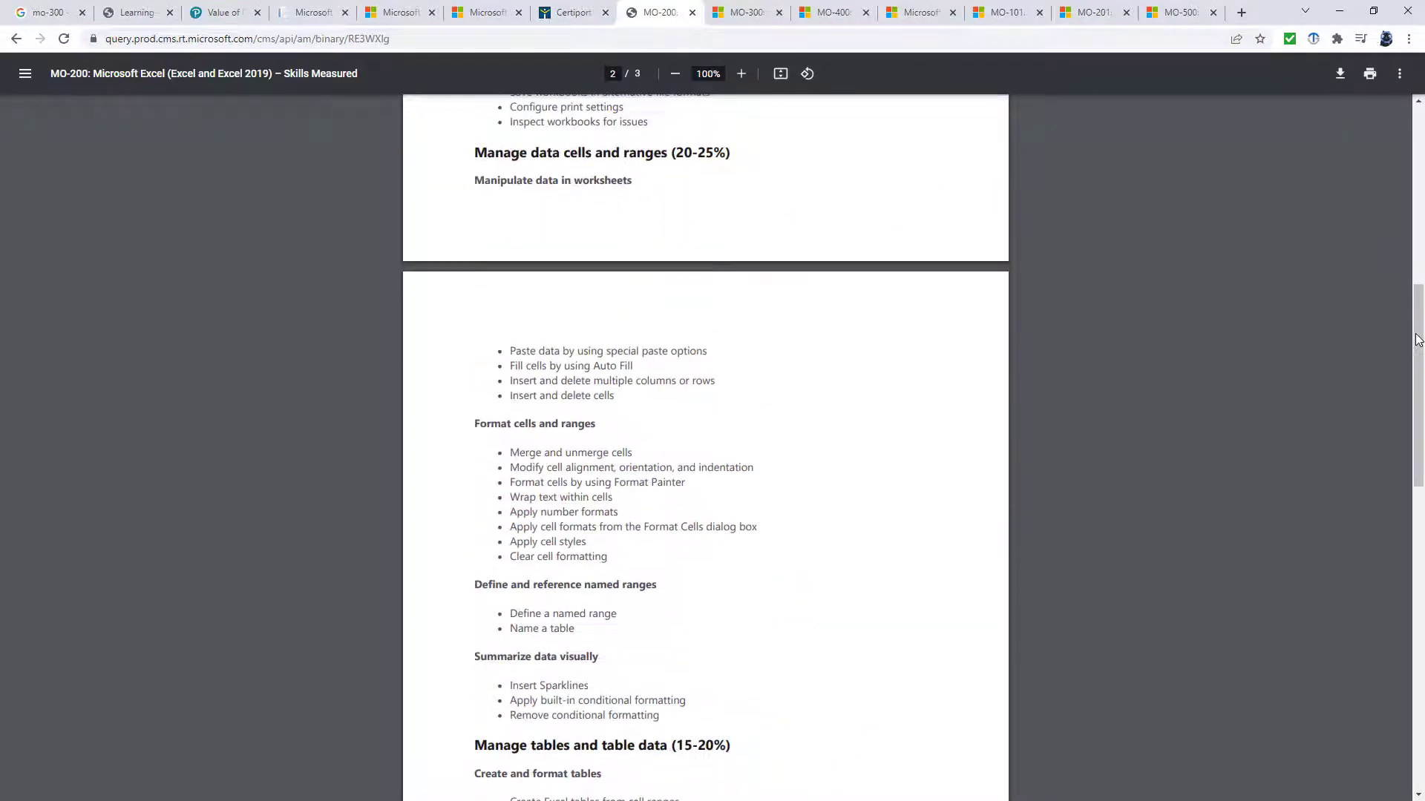
{"action": "scroll", "scroll_direction": "down", "scroll_amount": 3}
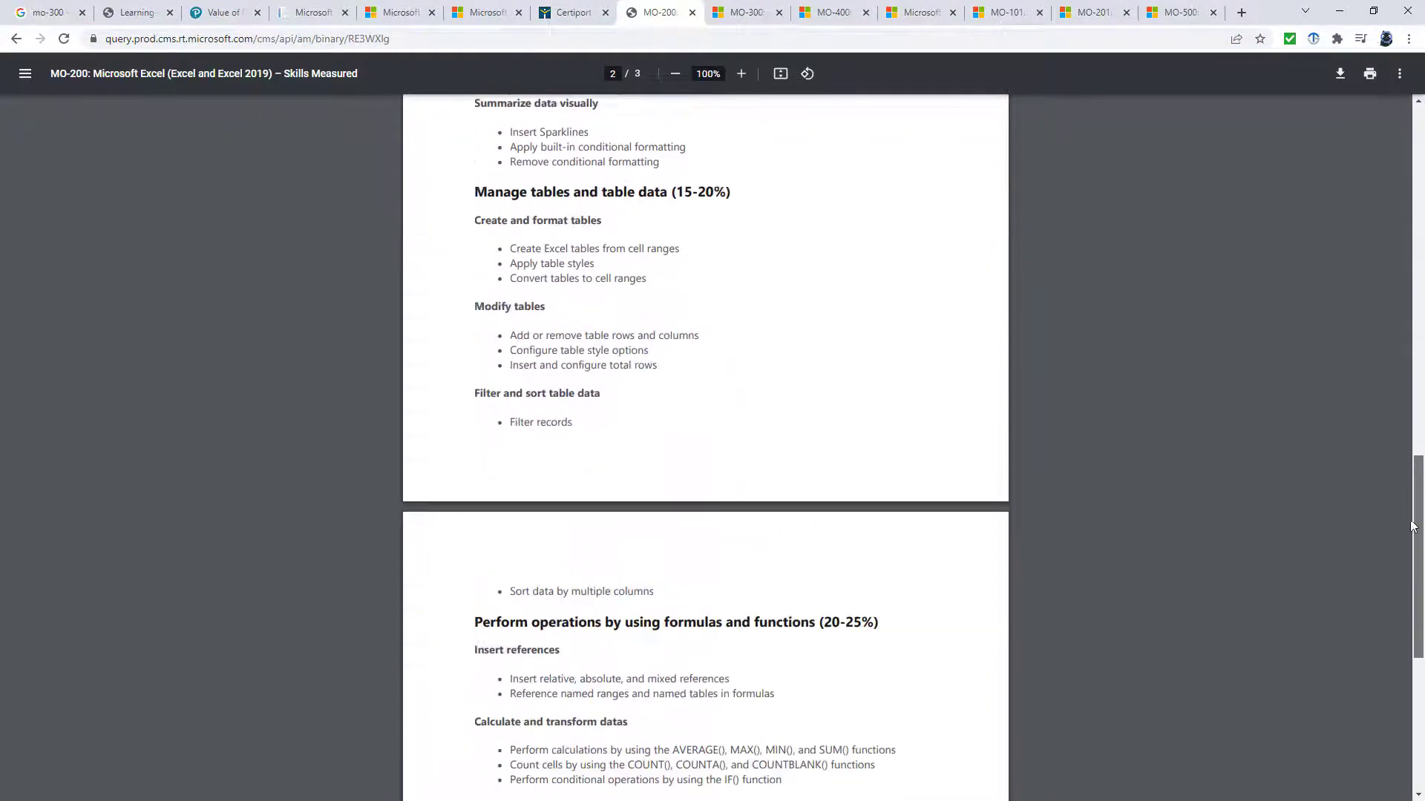
{"action": "scroll", "scroll_direction": "up", "scroll_amount": 3}
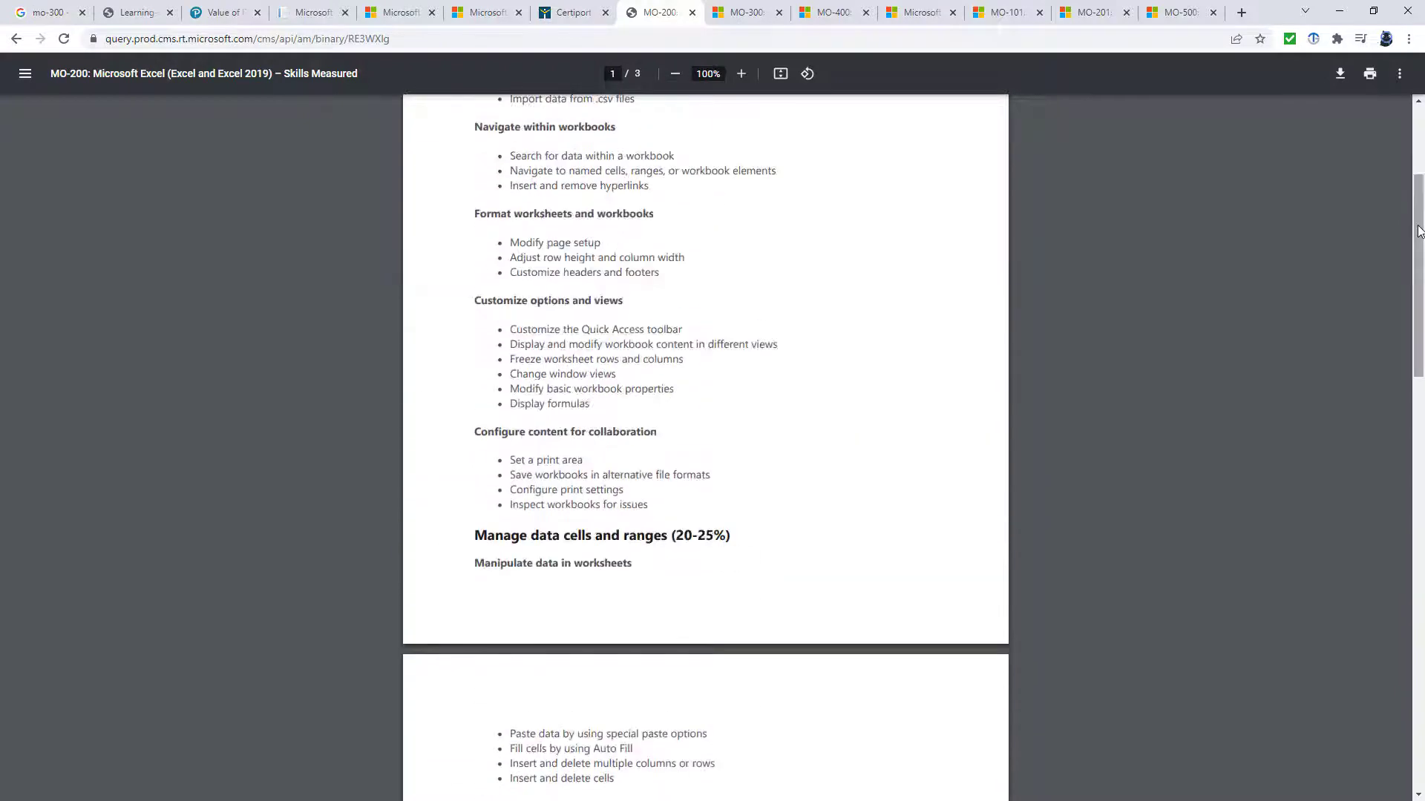
{"action": "mouse_move", "coordinate": [277, 289]}
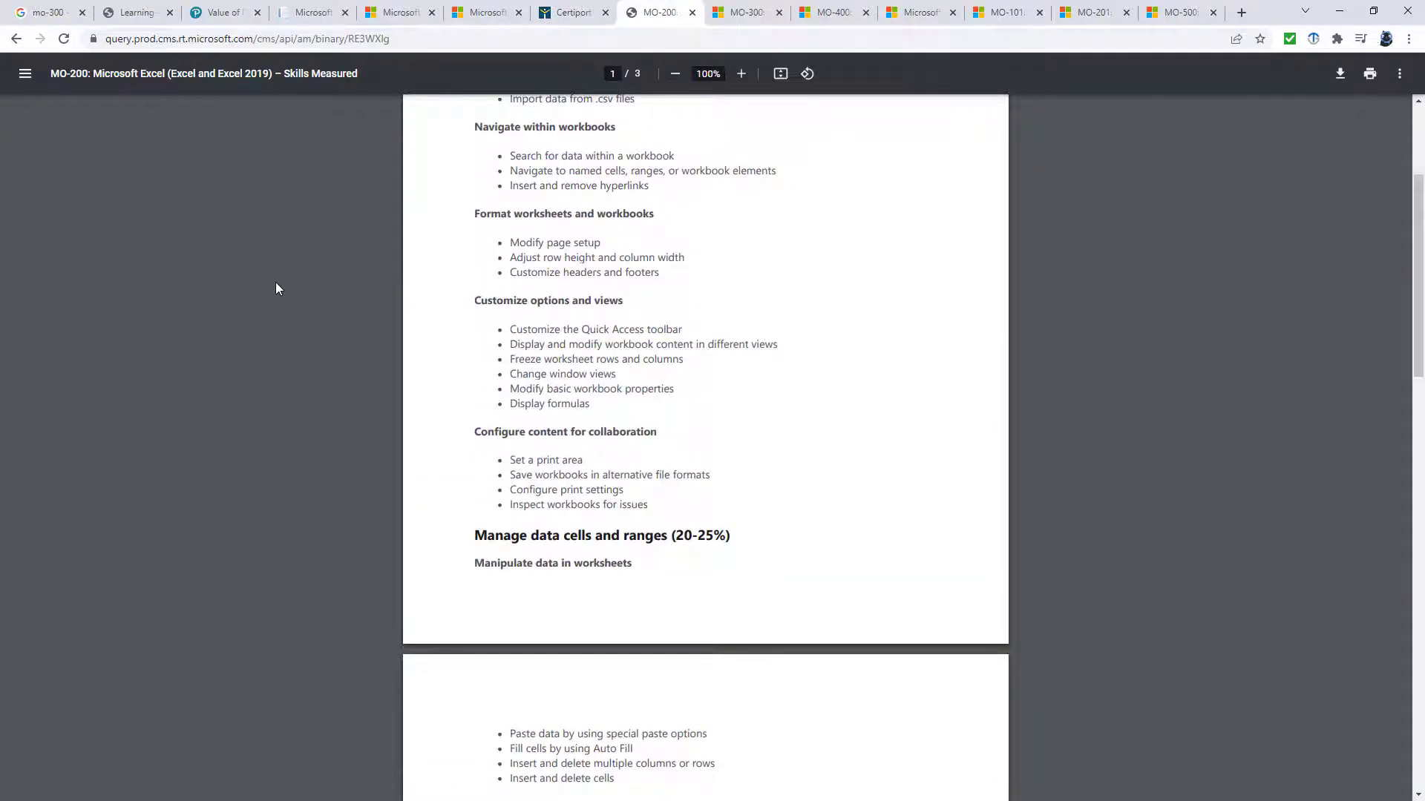